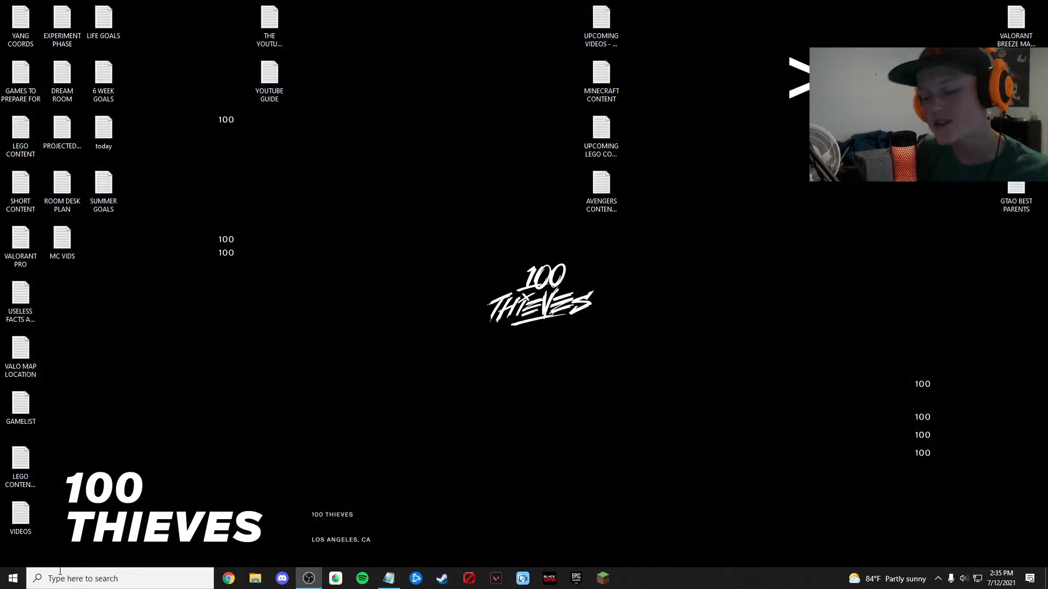
# Launch Chrome and go to files.minecraftforge.net.
pyautogui.click(228, 578)
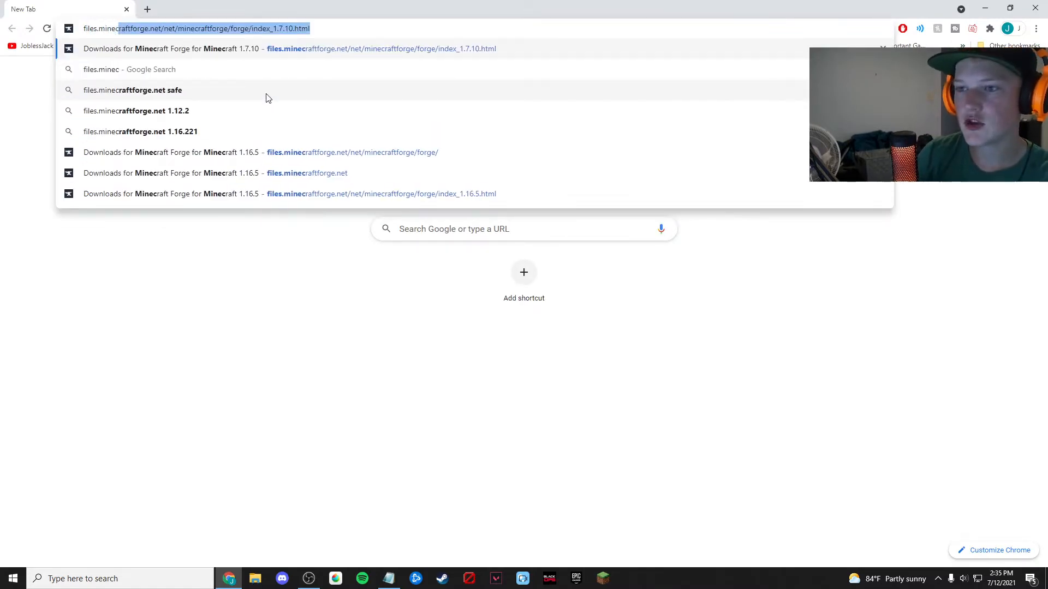
pyautogui.write('files.minecraftforge.net/net/minecraftforge/forge/')
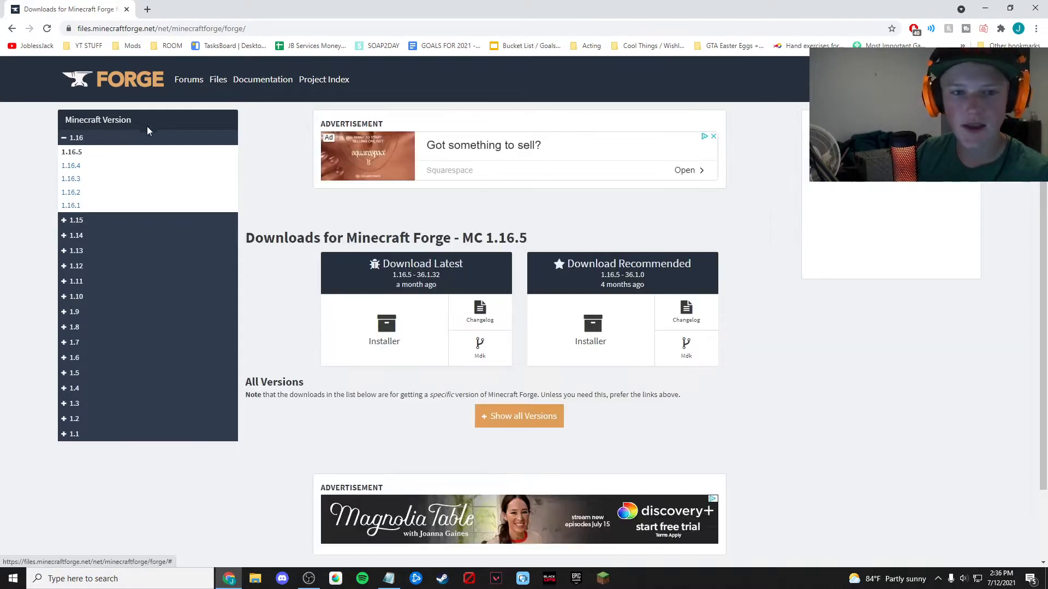
pyautogui.moveTo(120, 333)
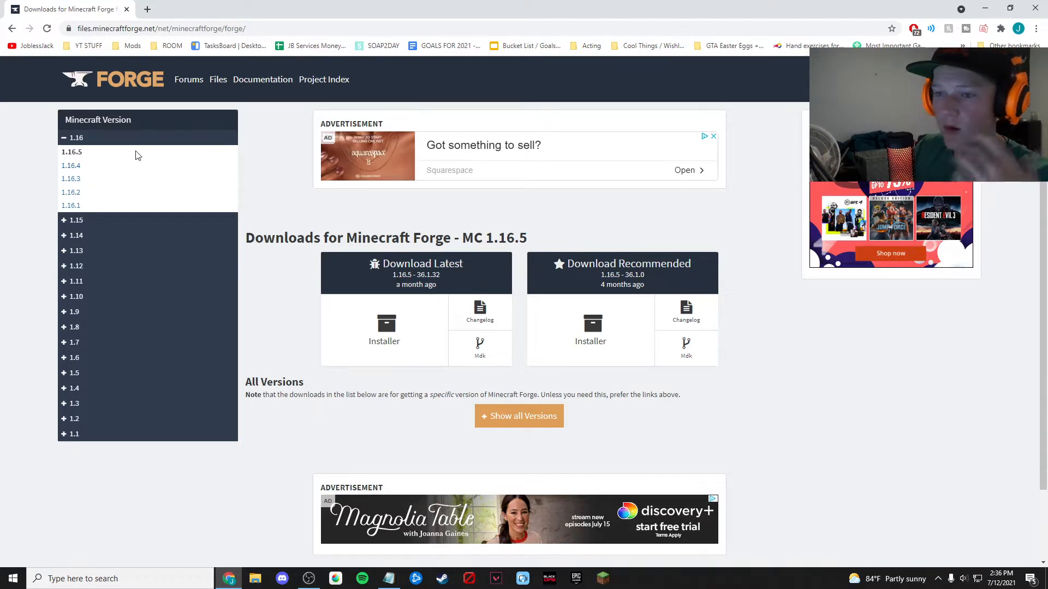
pyautogui.moveTo(227, 195)
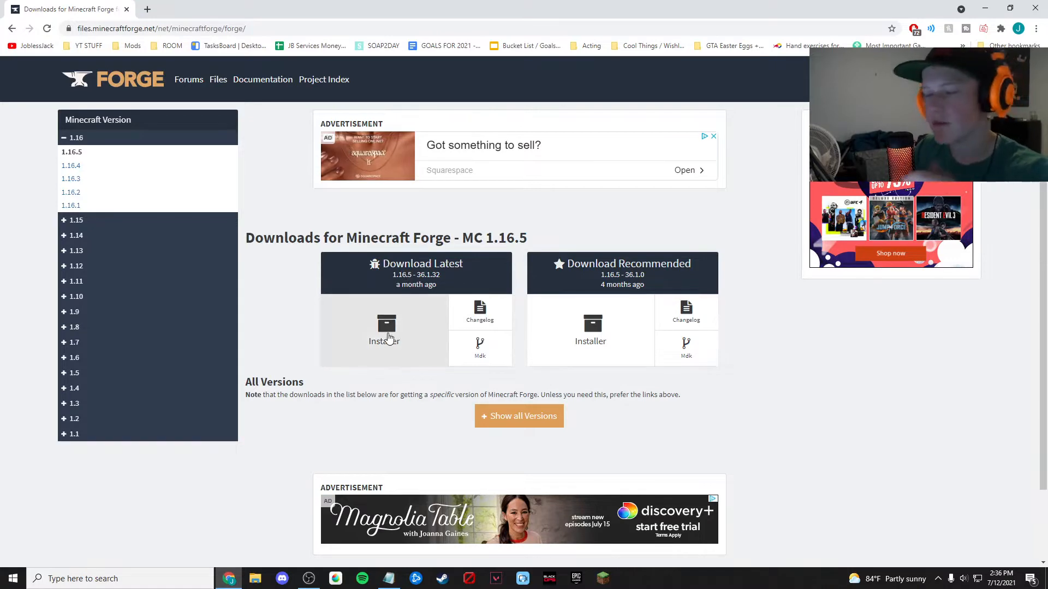
# Request the latest Forge 1.16.5 installer under Download Latest.
pyautogui.click(385, 331)
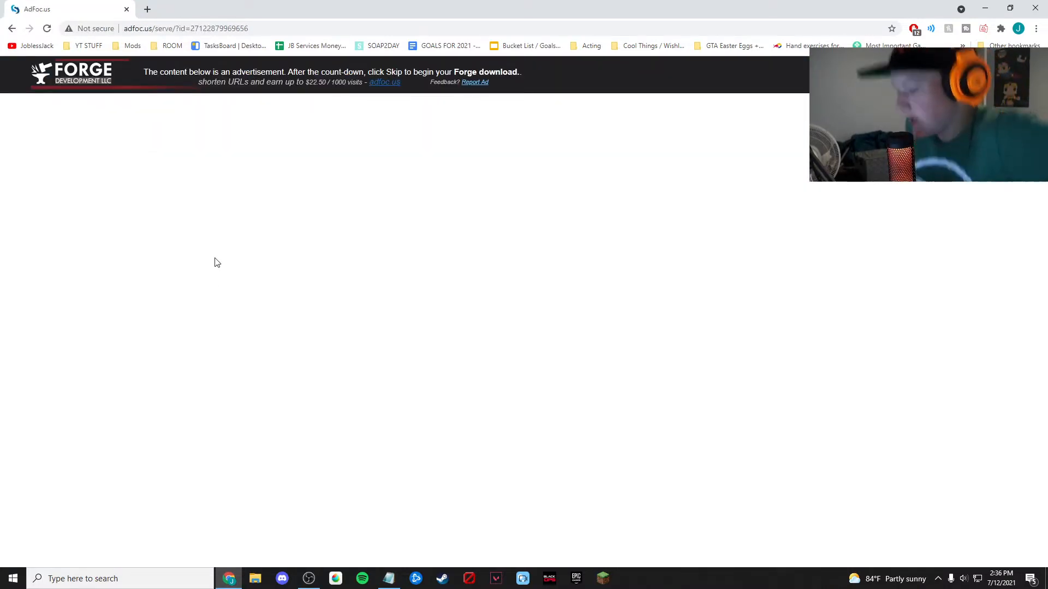
pyautogui.moveTo(935, 39)
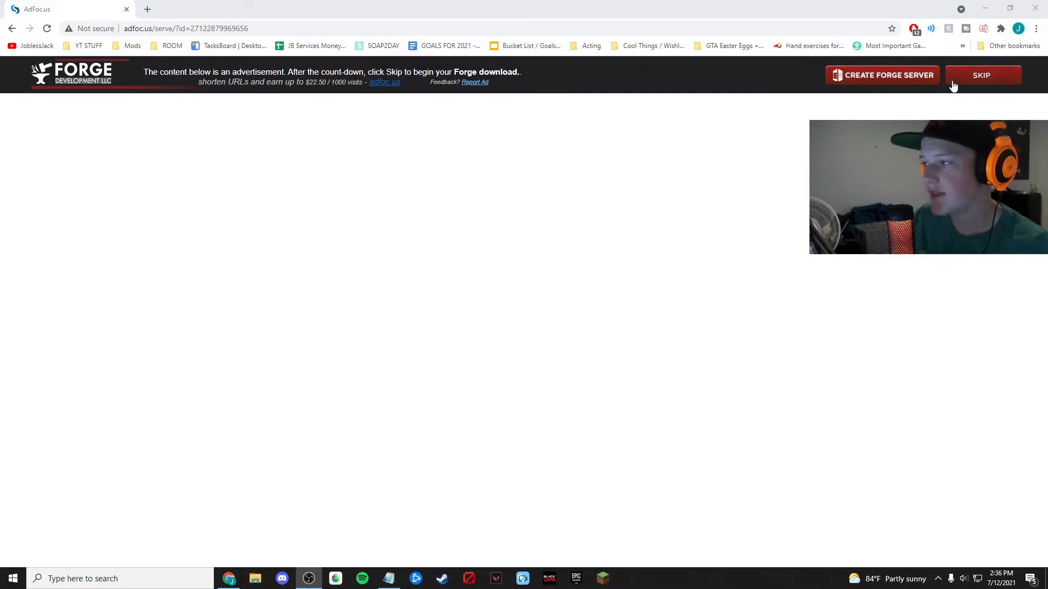
# Skip the AdFoc.us ad and keep the flagged Forge installer jar.
pyautogui.click(980, 76)
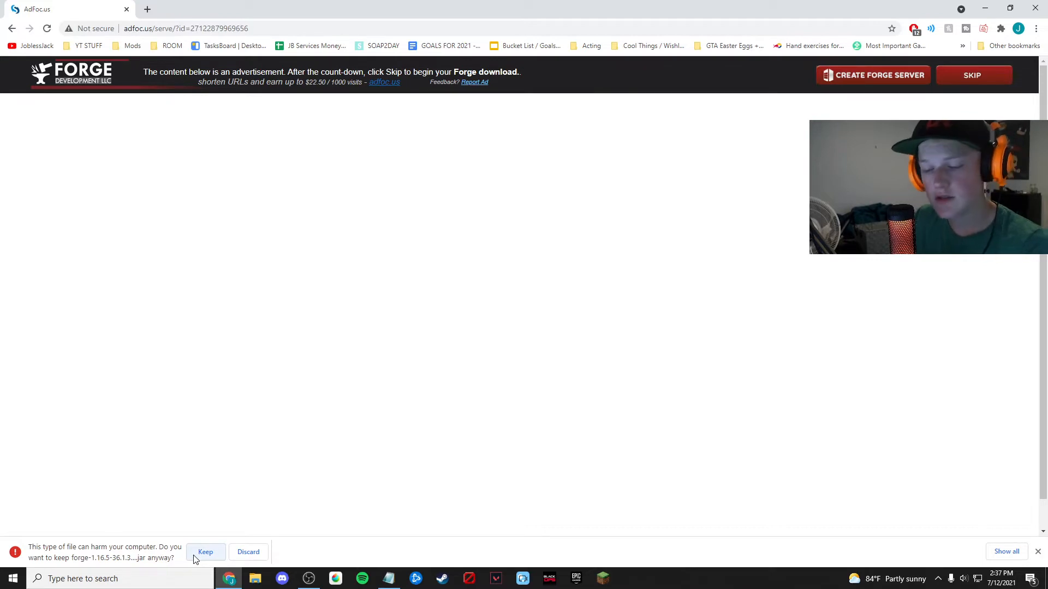
pyautogui.click(205, 553)
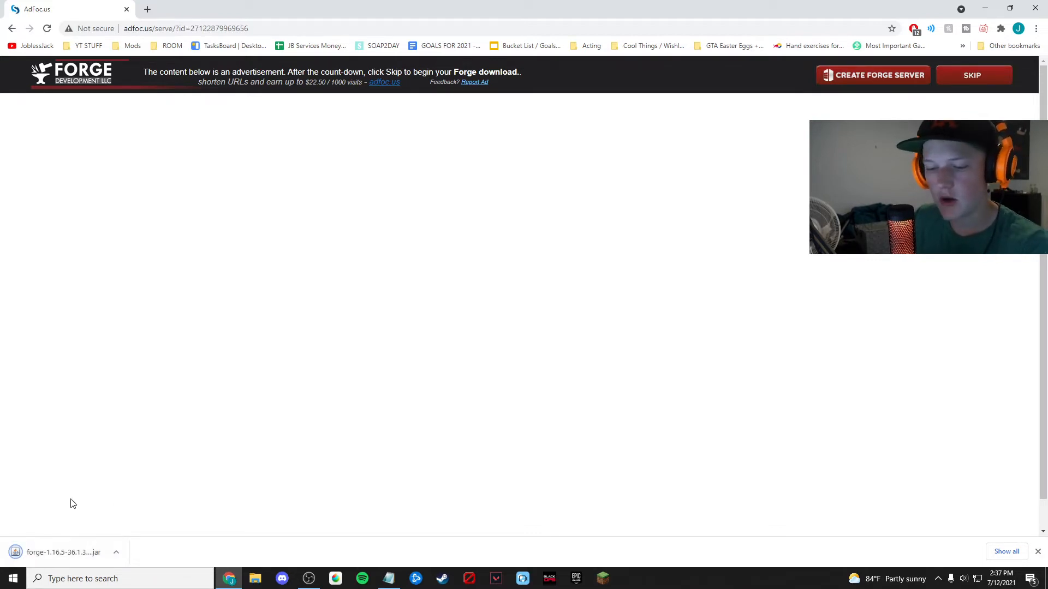
pyautogui.moveTo(722, 394)
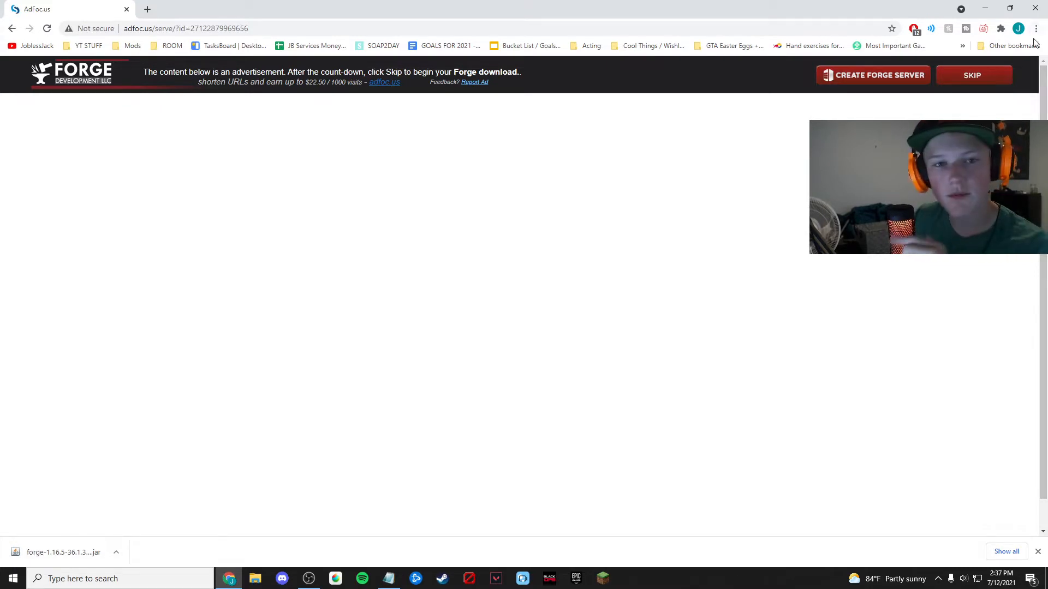
pyautogui.moveTo(1033, 34)
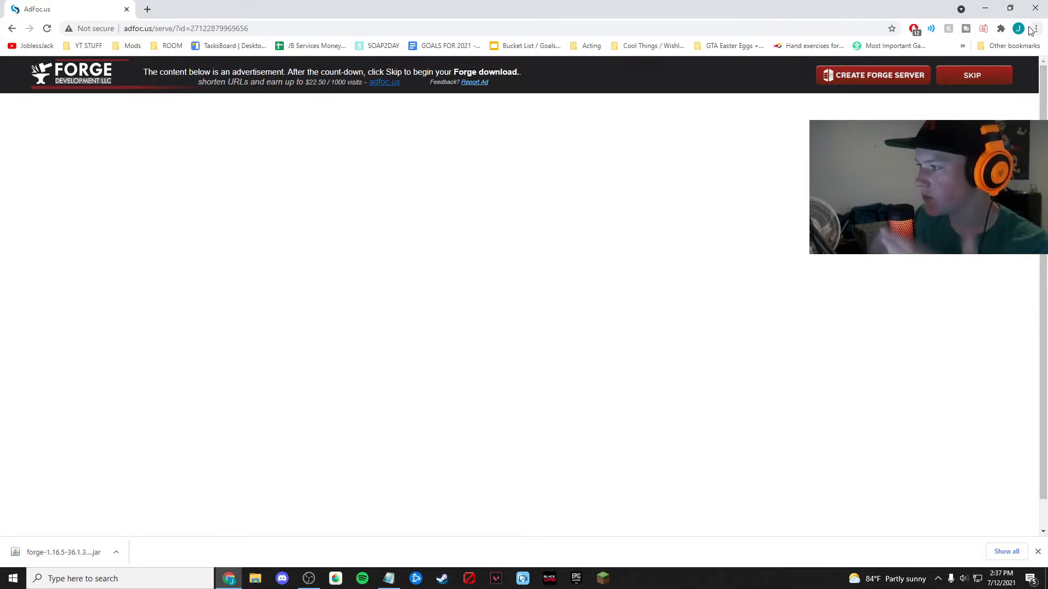
pyautogui.click(1034, 28)
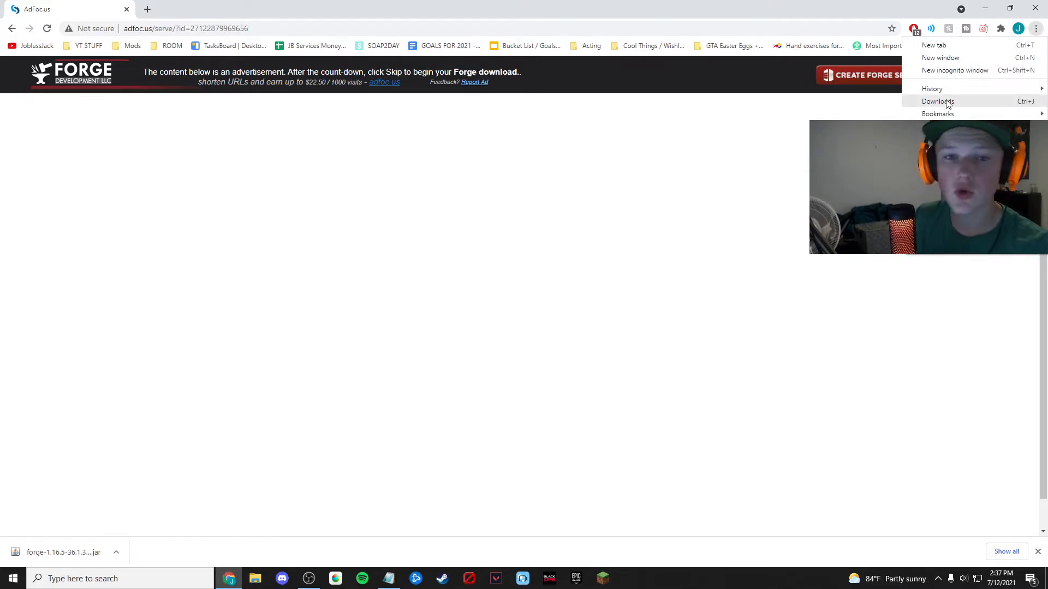
# Show Chrome's Downloads page listing the forge-1.16.5-36.1.32 installer jar.
pyautogui.click(938, 100)
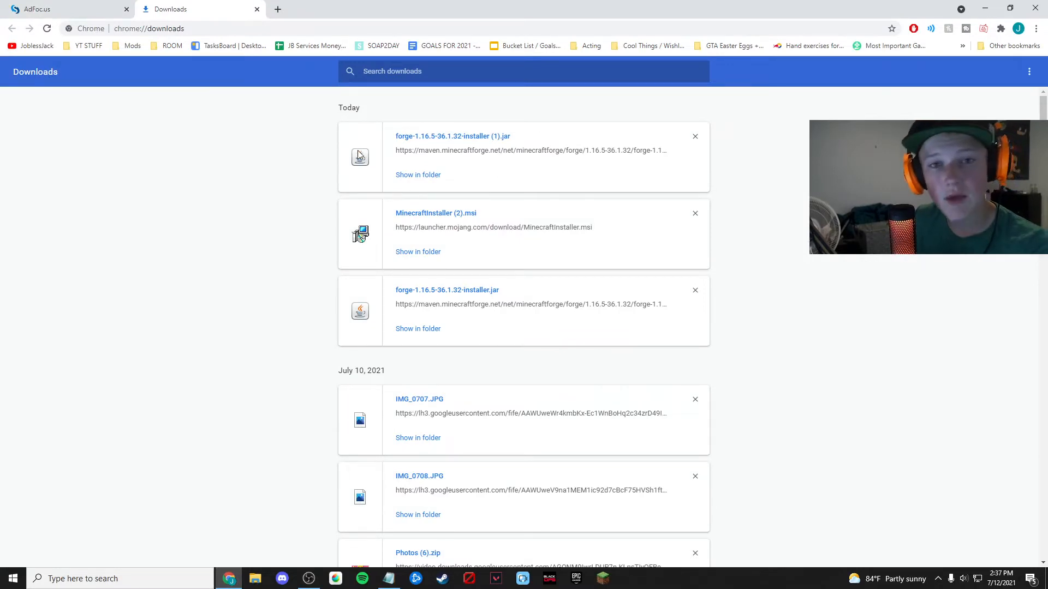
pyautogui.moveTo(431, 142)
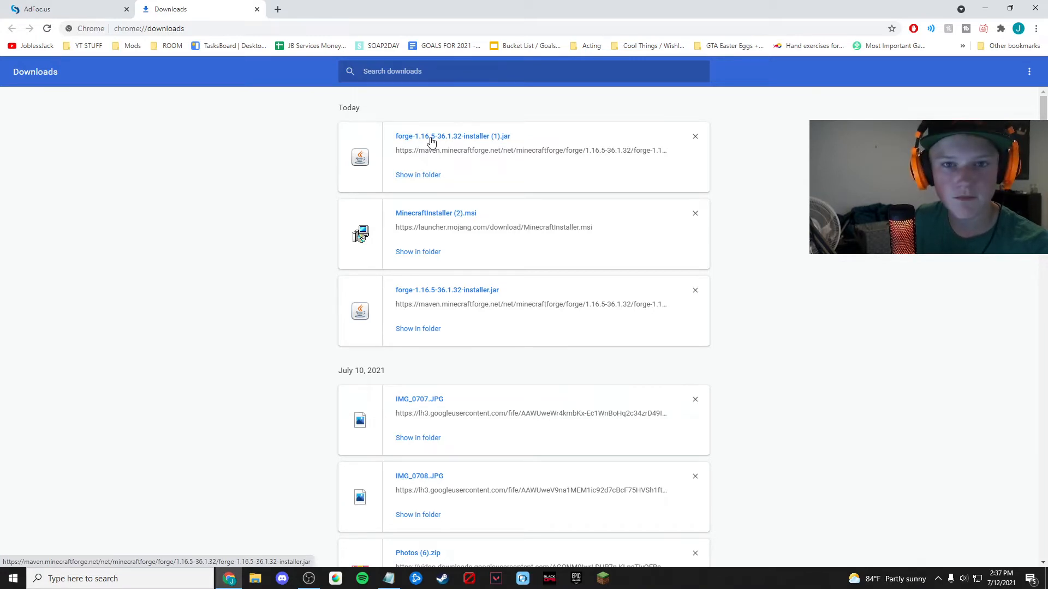
pyautogui.moveTo(384, 268)
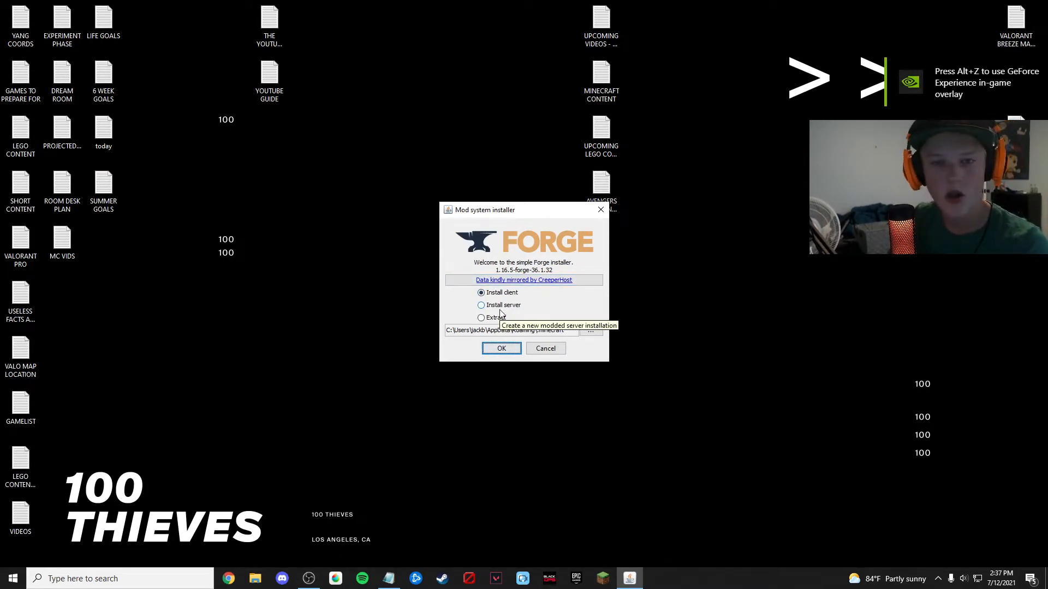
# Install the Forge 1.16.5-36.1.32 client profile and dismiss the completion message.
pyautogui.click(480, 317)
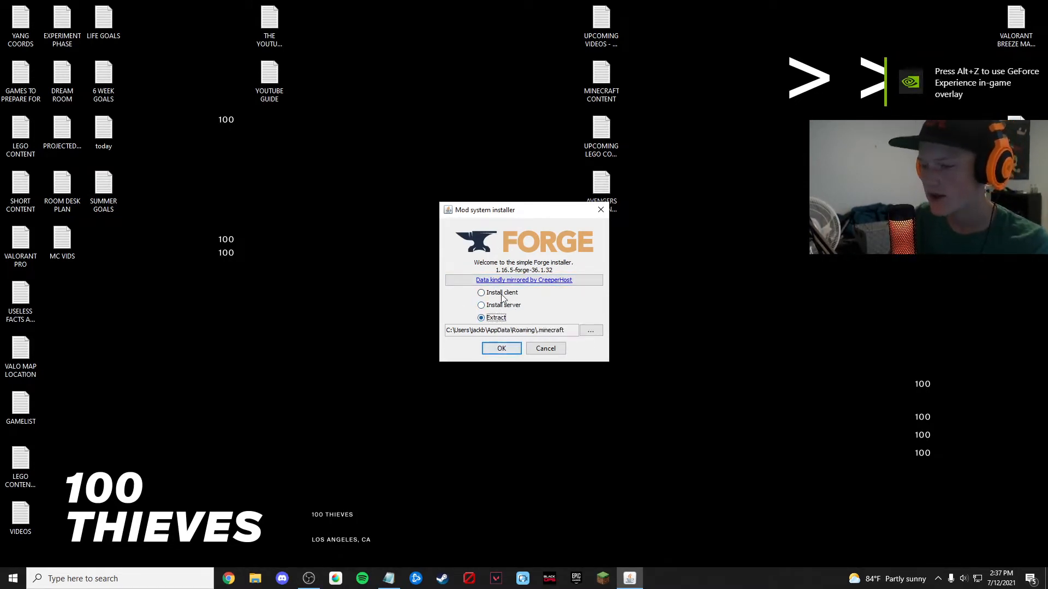
pyautogui.click(480, 292)
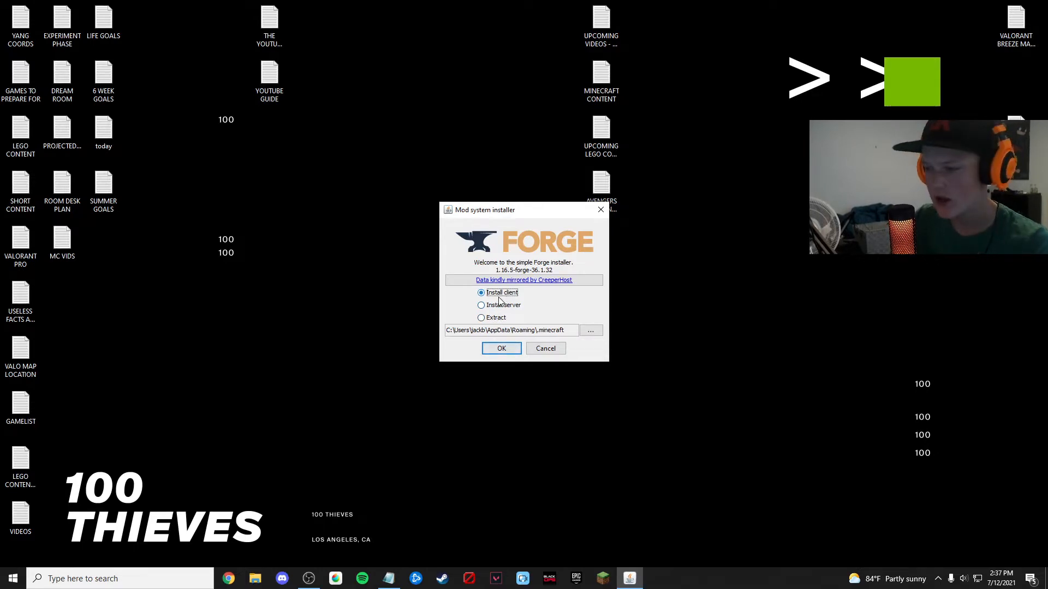
pyautogui.click(501, 349)
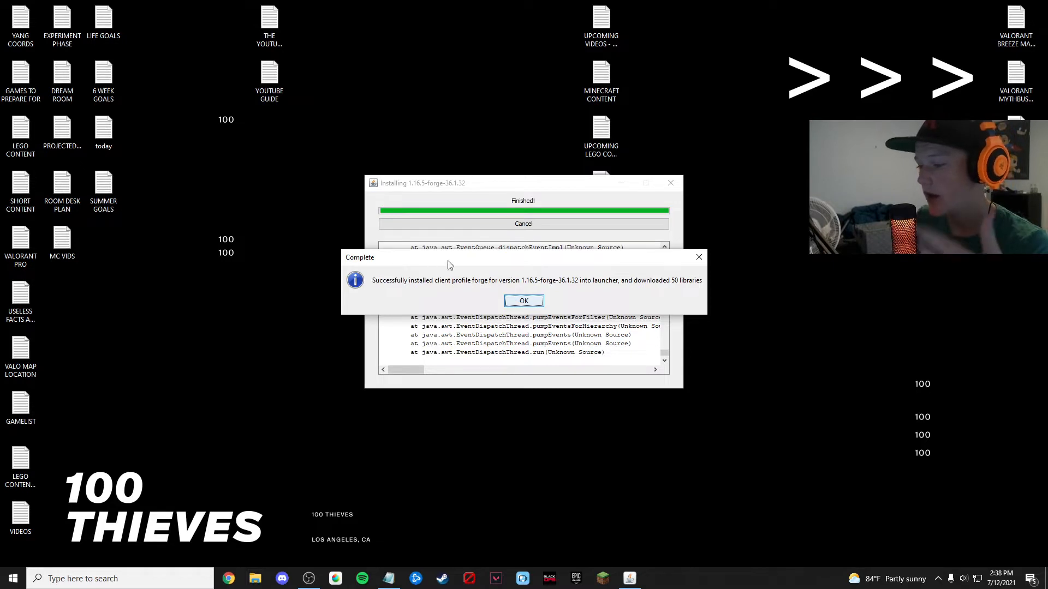
pyautogui.click(523, 302)
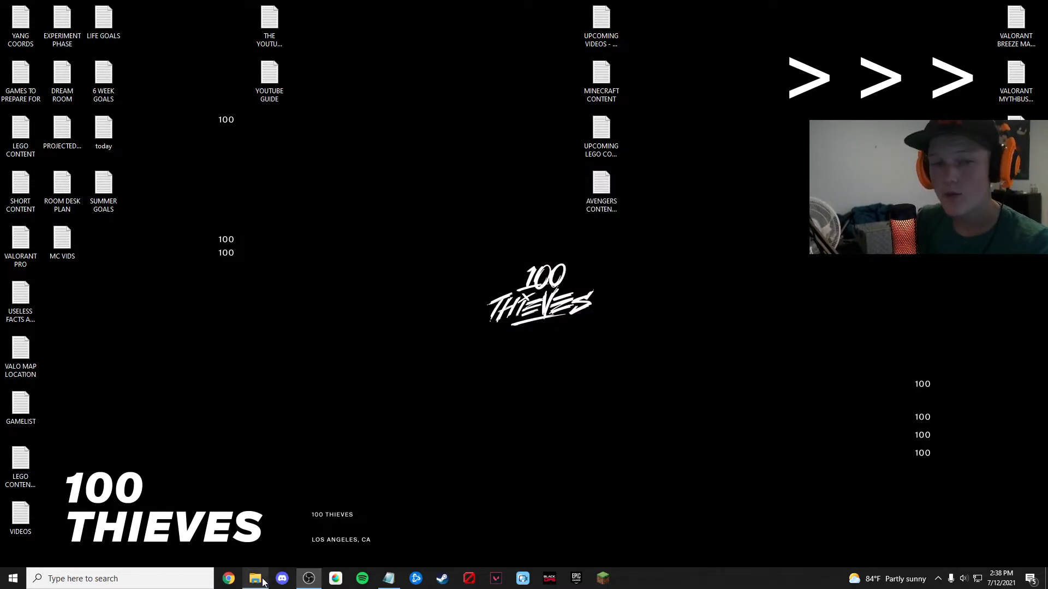
# Rerun the Forge installer from Downloads and install the 1.16.5-36.1.32 server.
pyautogui.click(254, 579)
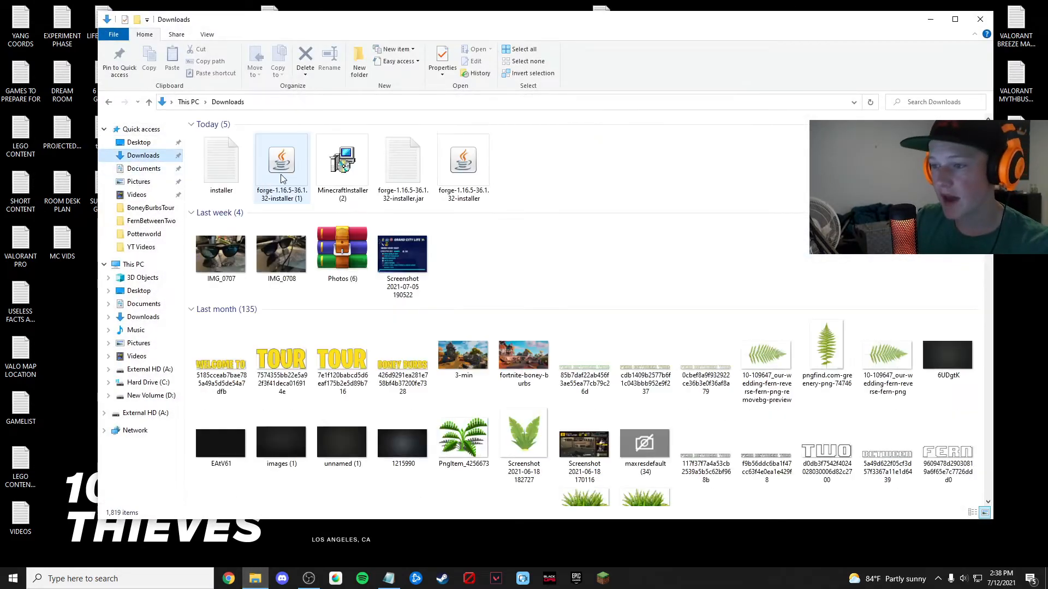
pyautogui.click(282, 161)
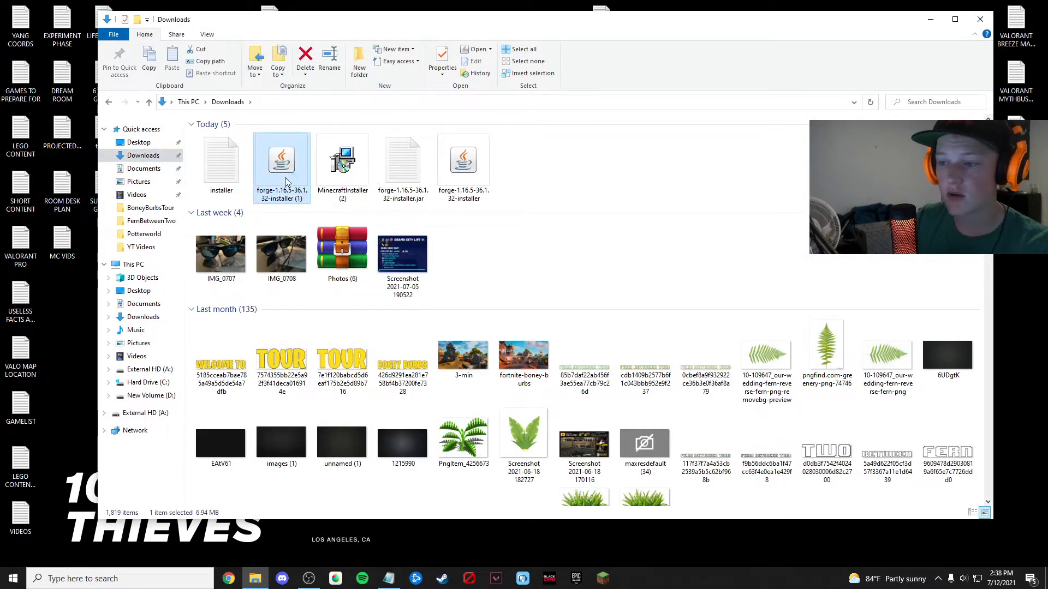
pyautogui.doubleClick(282, 160)
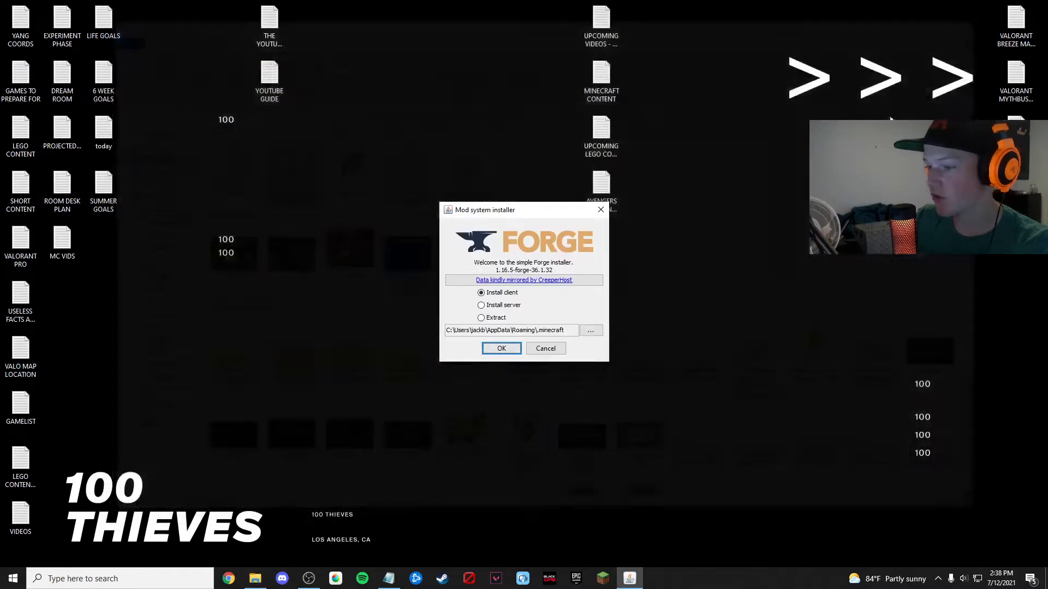
pyautogui.click(480, 304)
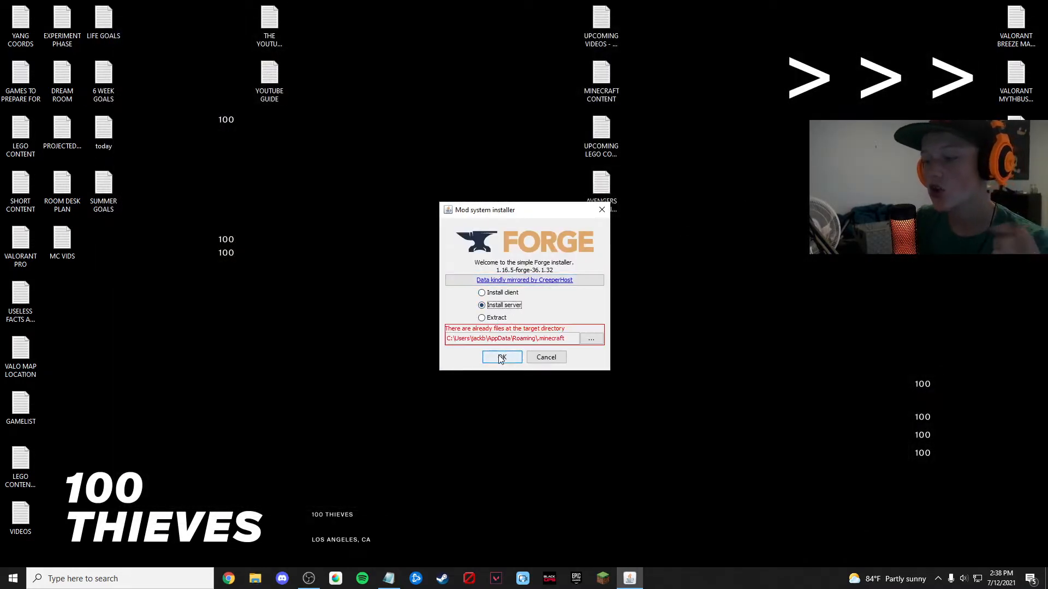
pyautogui.click(501, 357)
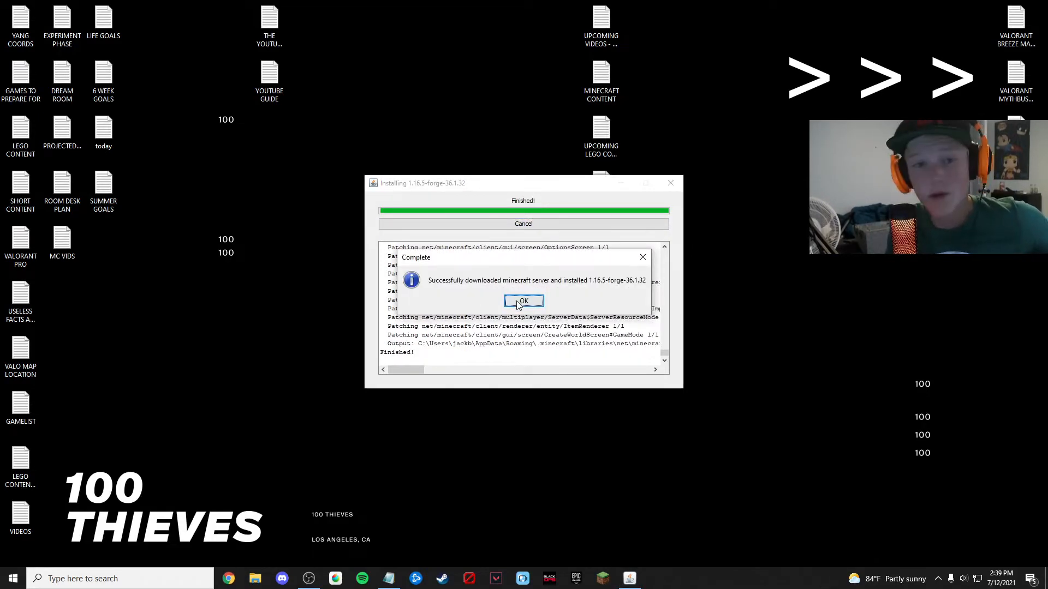
pyautogui.click(522, 301)
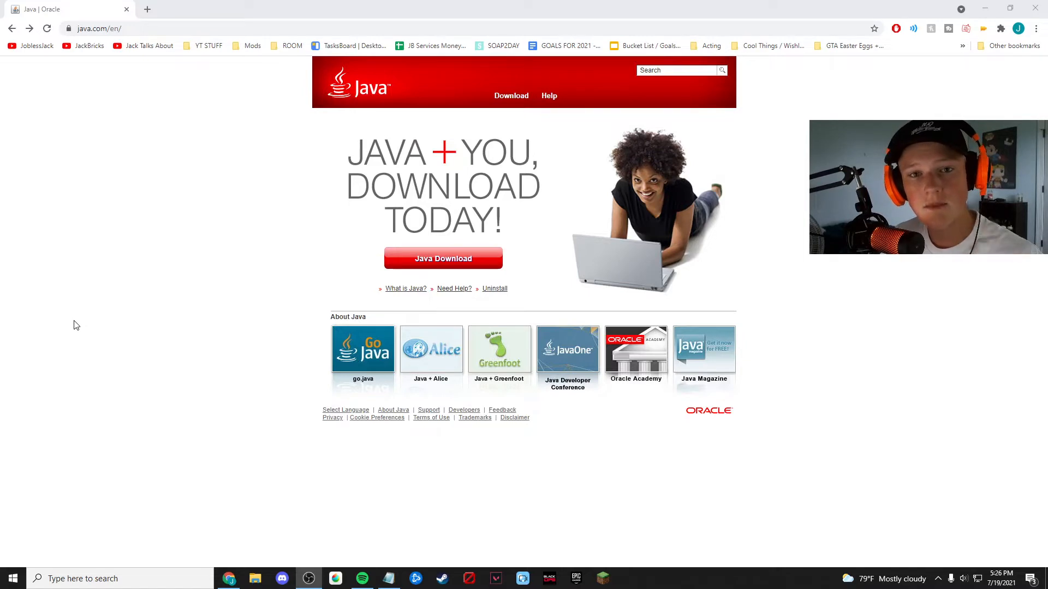
pyautogui.moveTo(141, 41)
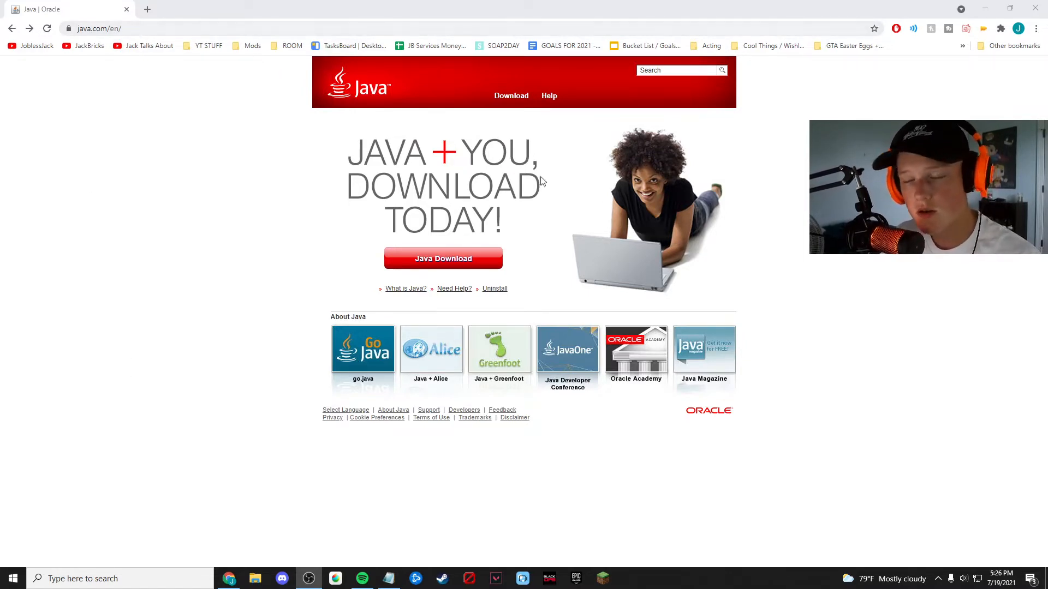
# Download 64-bit Java 8 Update 291 and start its installation.
pyautogui.click(442, 258)
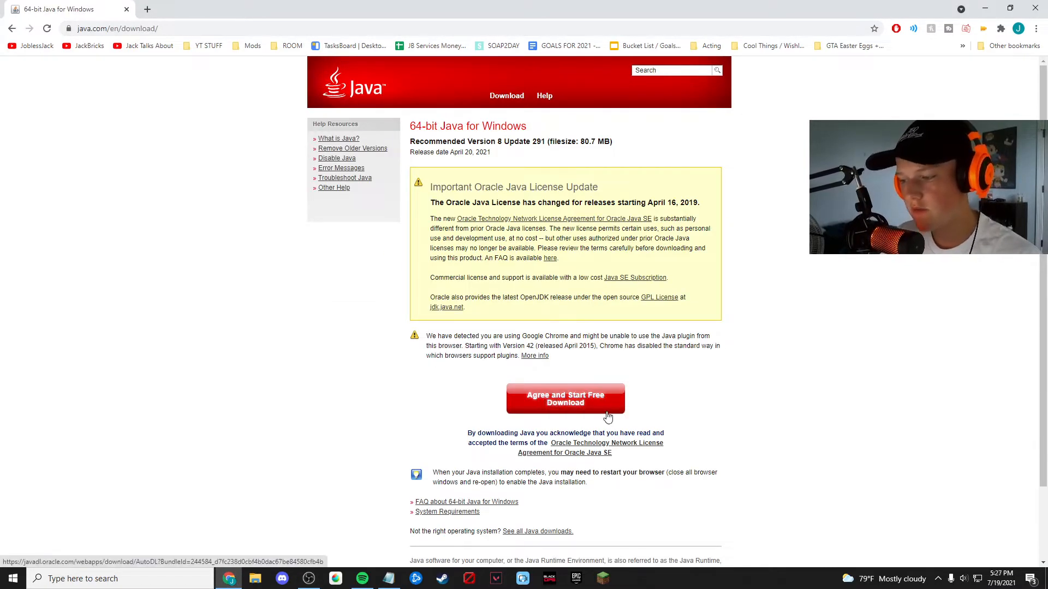
pyautogui.click(564, 399)
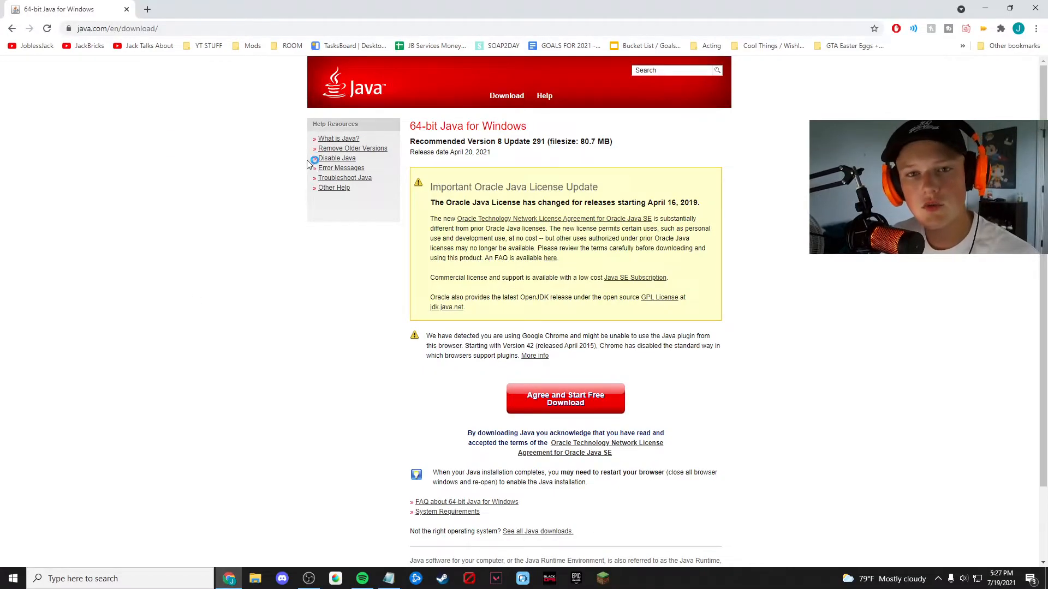
pyautogui.click(564, 398)
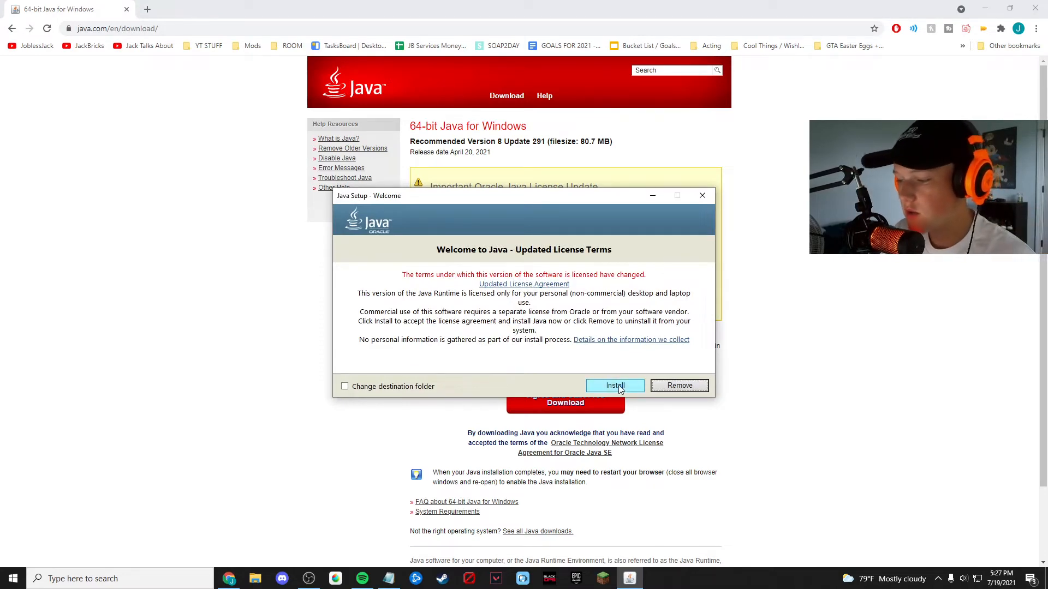
pyautogui.click(614, 385)
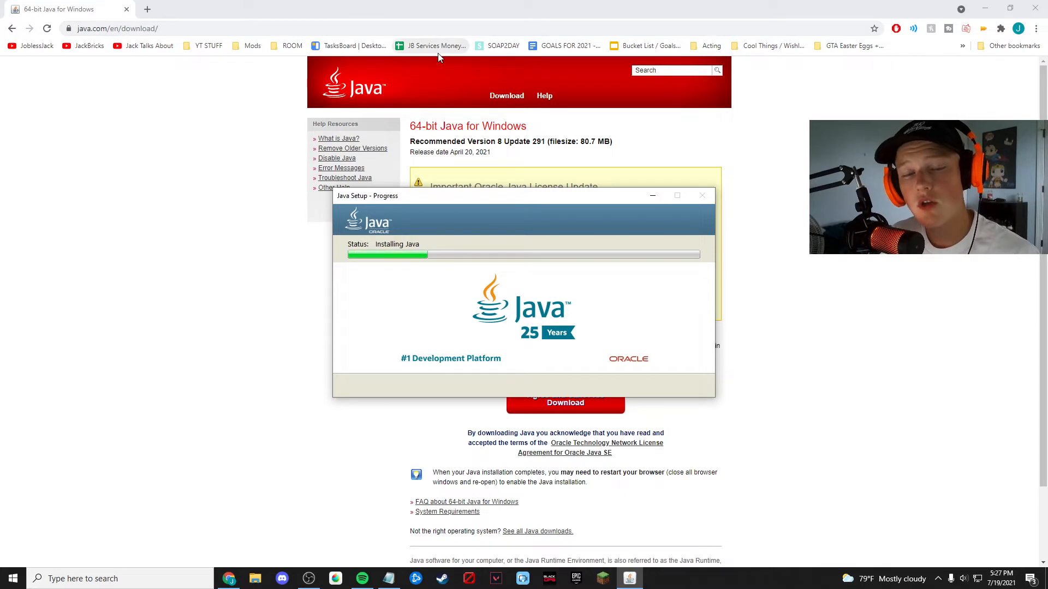
pyautogui.moveTo(345, 178)
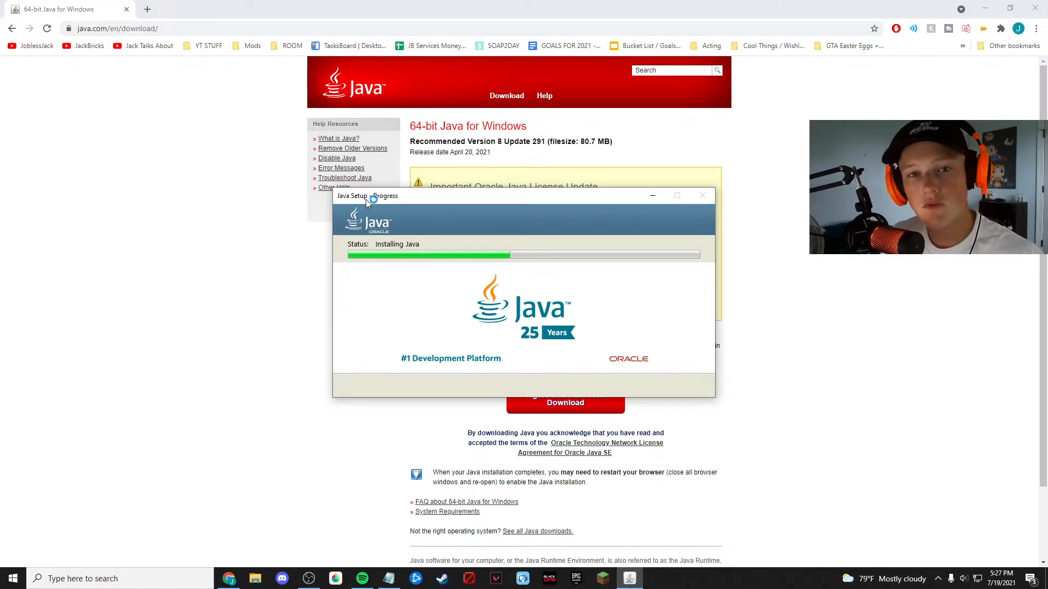
pyautogui.moveTo(469, 231)
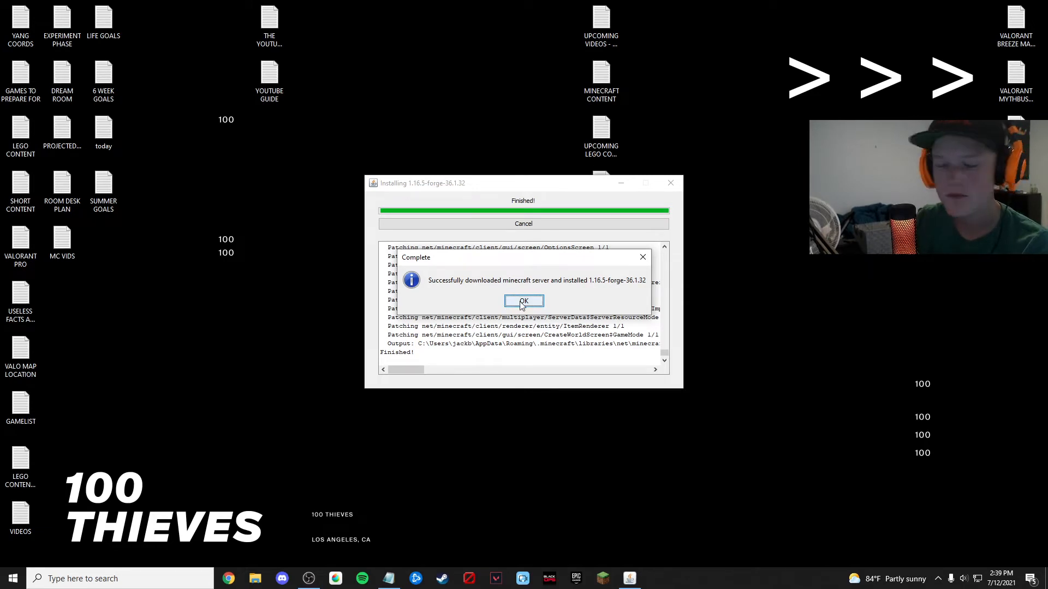
# Acknowledge the 1.16.5-forge-36.1.32 server install success, closing the installer.
pyautogui.click(523, 301)
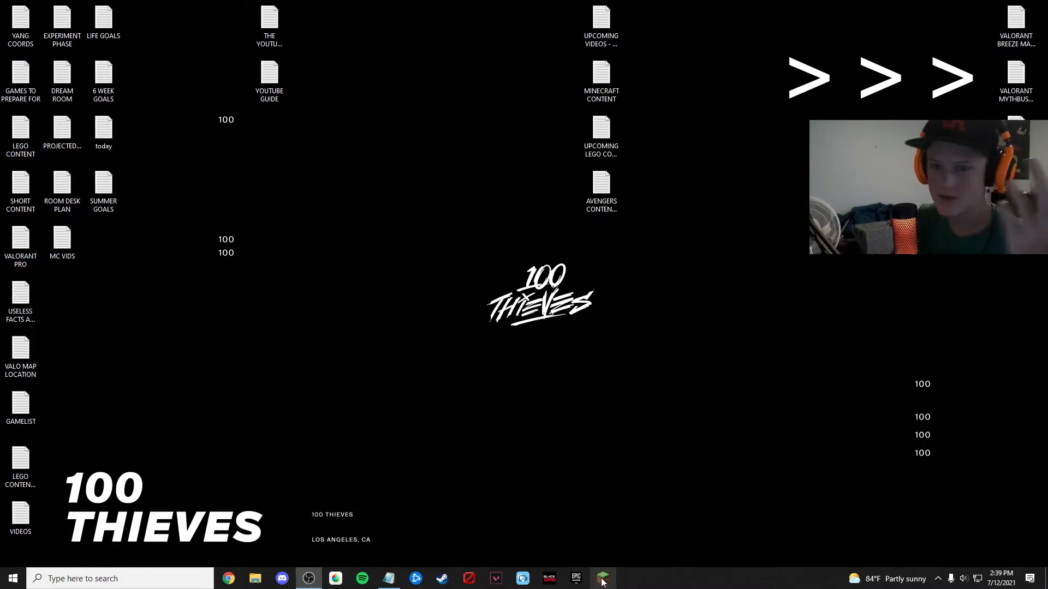
# Launch the forge 1.16.5-forge-36.1.32 installation from the Minecraft Launcher after checking Installations.
pyautogui.click(603, 578)
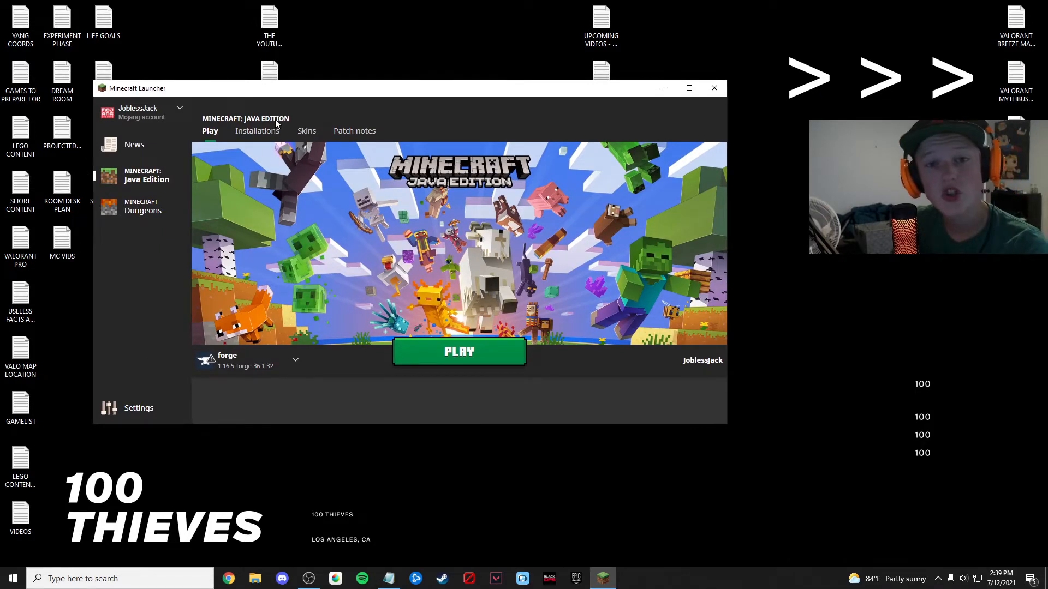
pyautogui.click(257, 130)
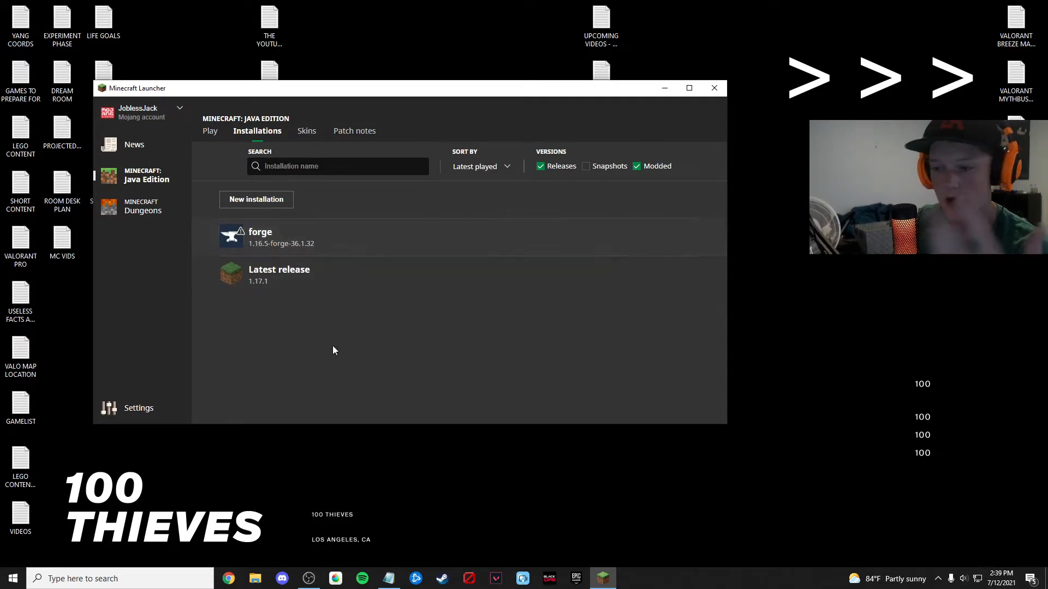
pyautogui.click(210, 129)
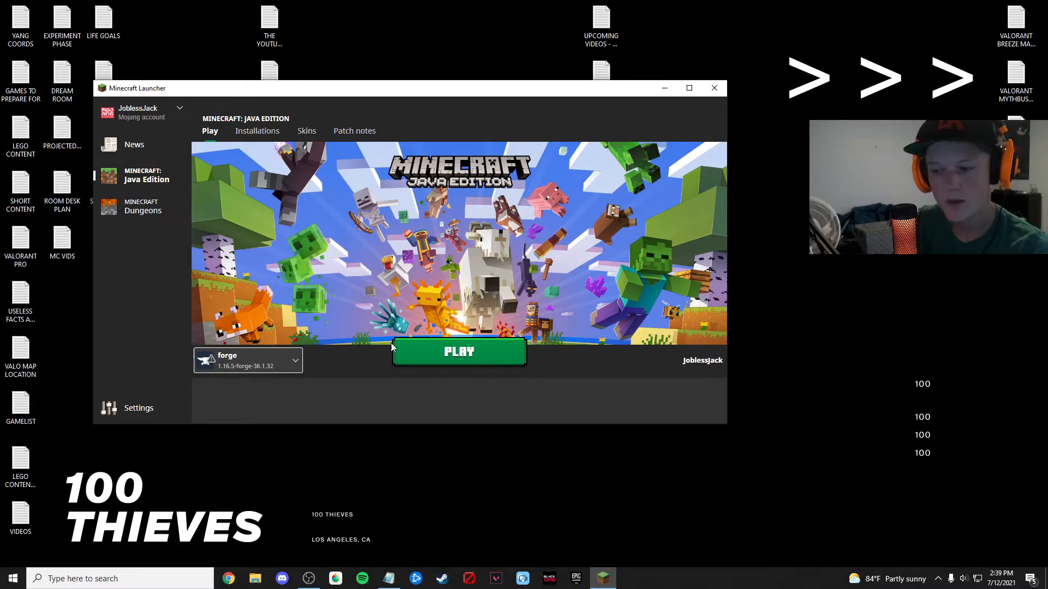
pyautogui.click(458, 352)
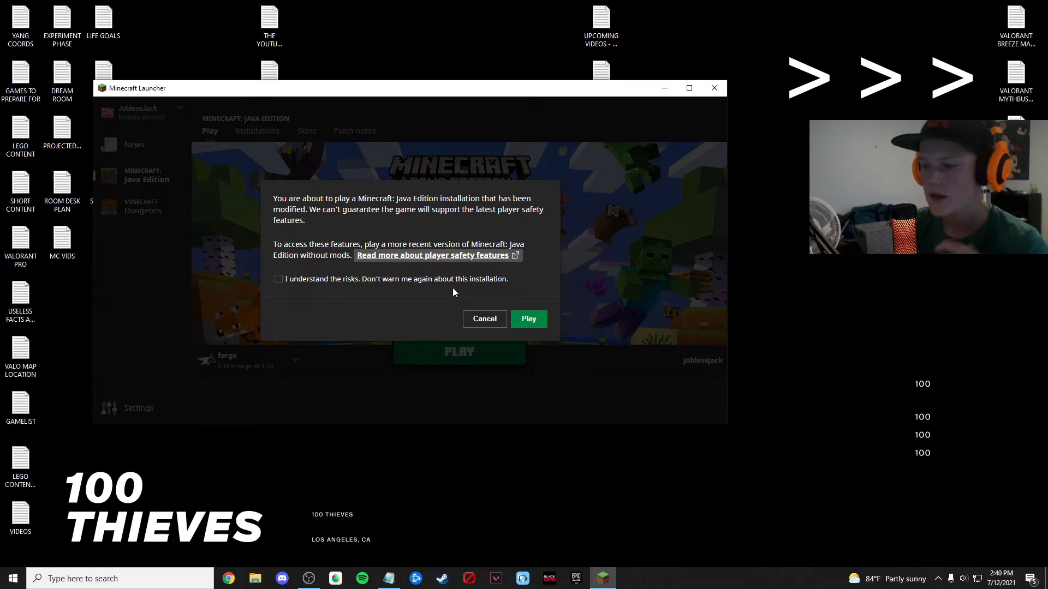
# Accept the modified-installation risk, start the game and visit Music & Sounds settings.
pyautogui.click(279, 278)
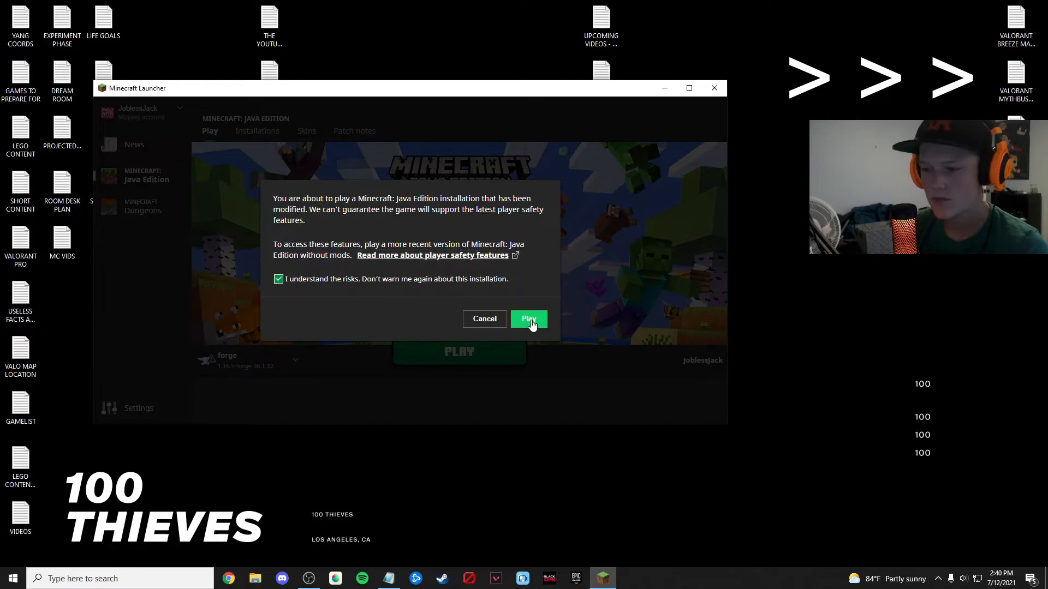
pyautogui.click(528, 319)
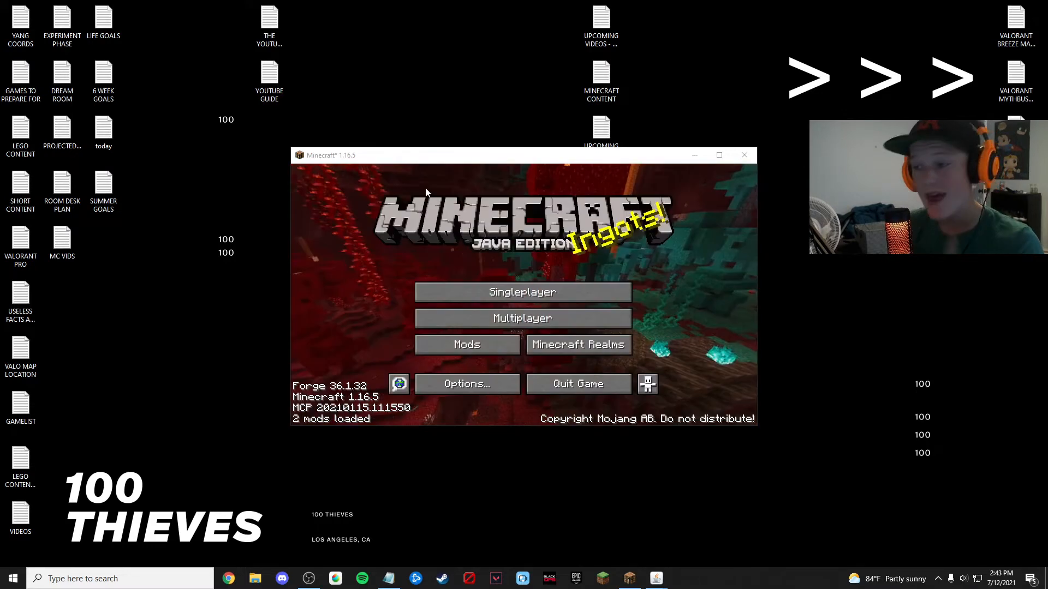
pyautogui.click(466, 383)
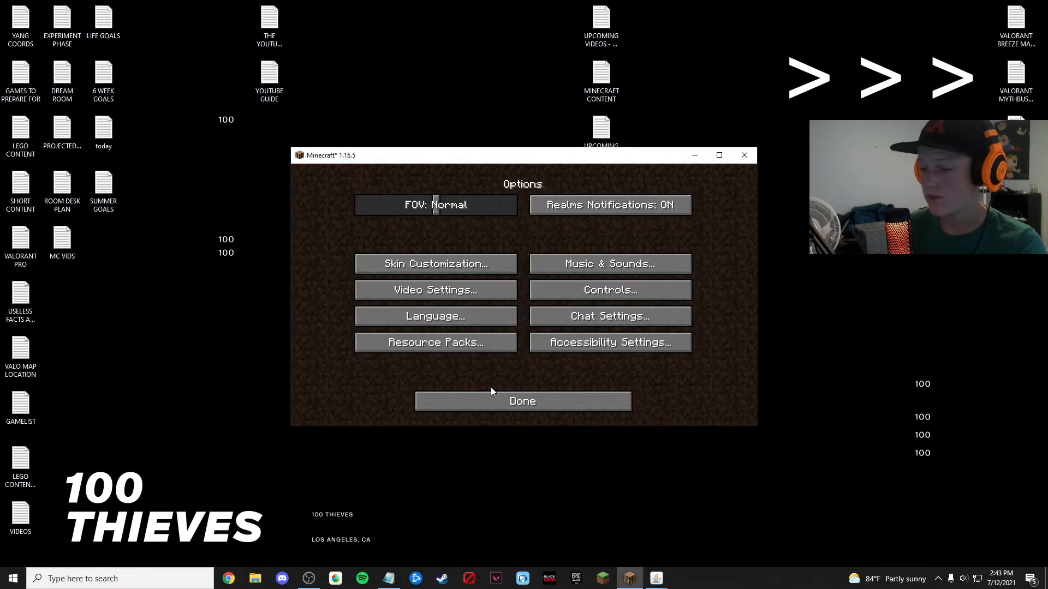
pyautogui.click(609, 263)
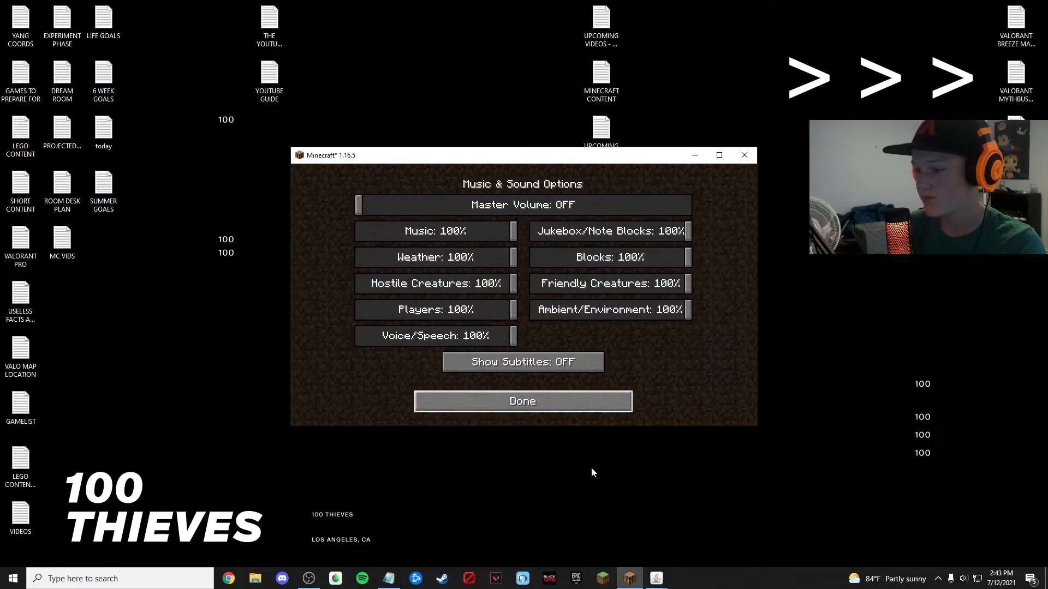
pyautogui.click(523, 400)
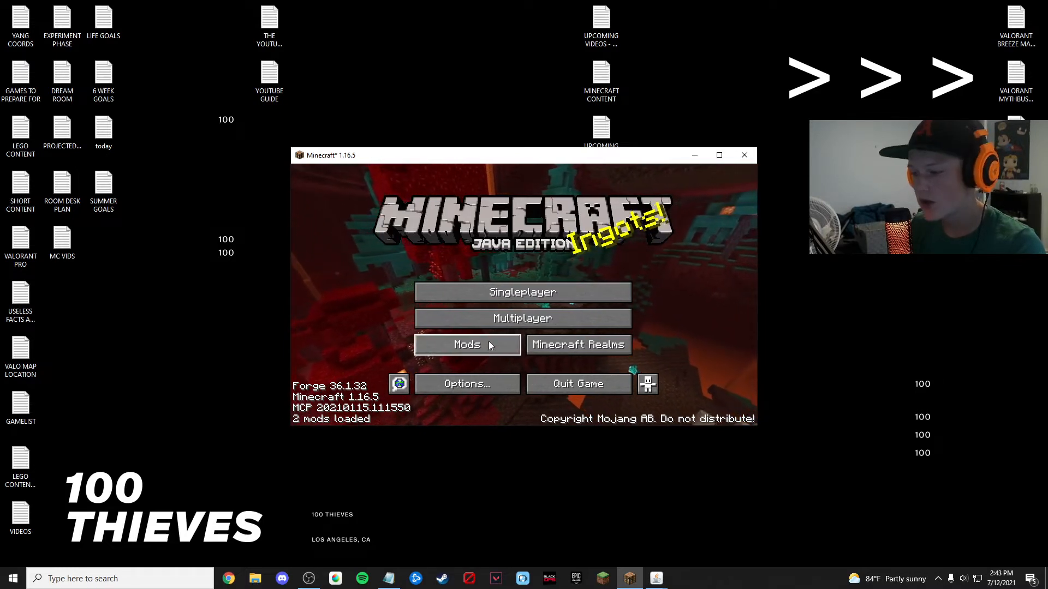
# Review the Mods list showing only Minecraft 1.16.5 and Forge 36.1.32, then return to the title screen.
pyautogui.click(466, 344)
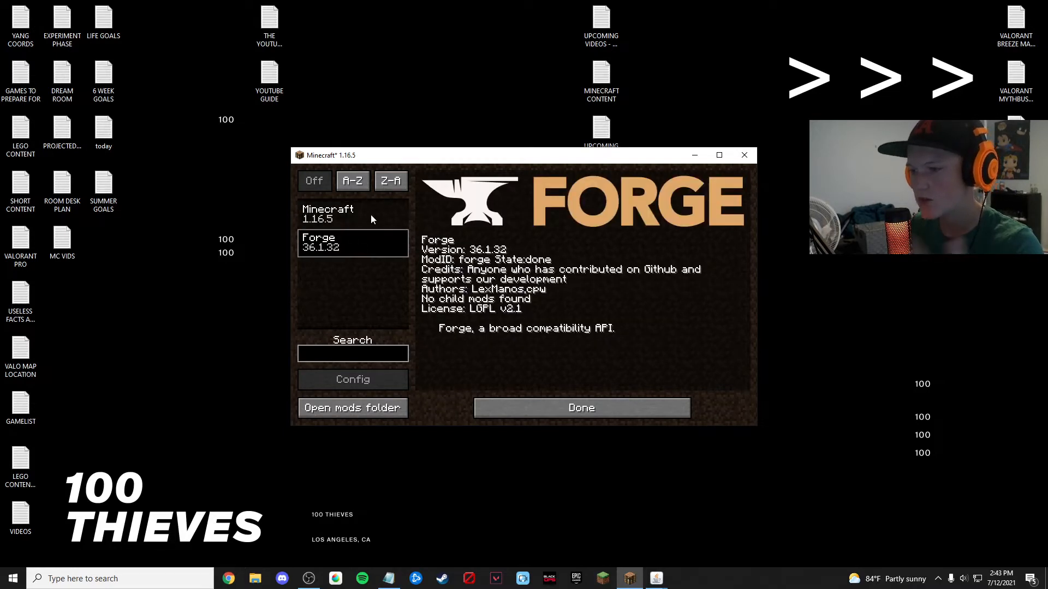
pyautogui.click(328, 213)
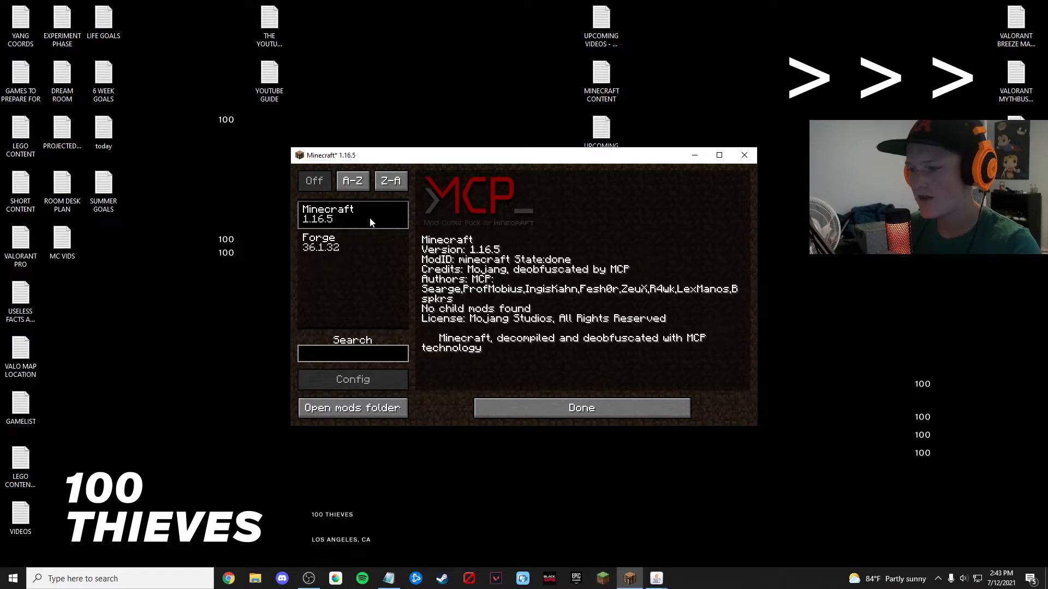
pyautogui.click(353, 242)
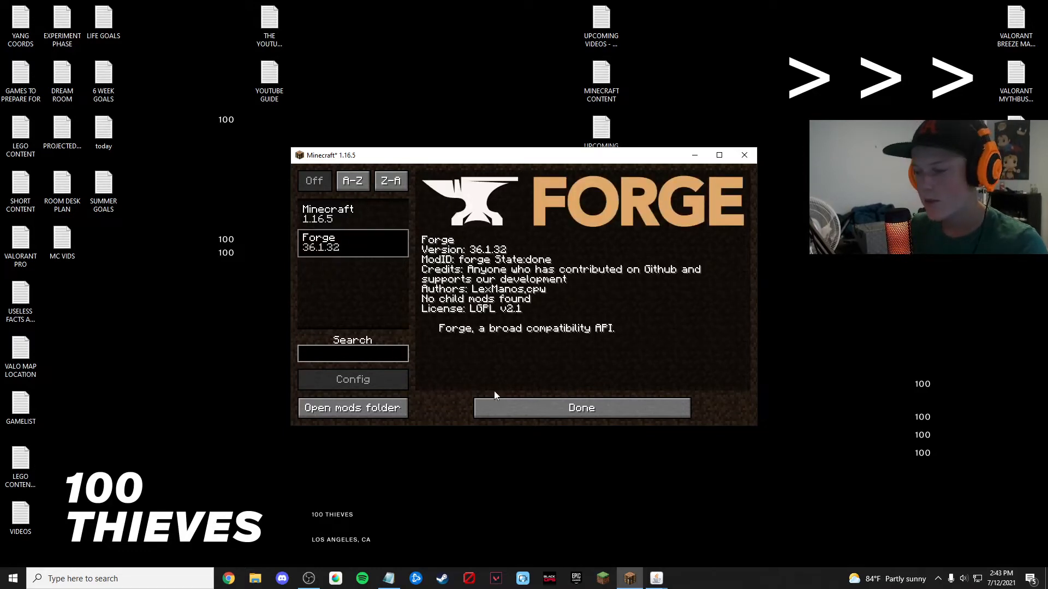
pyautogui.click(352, 214)
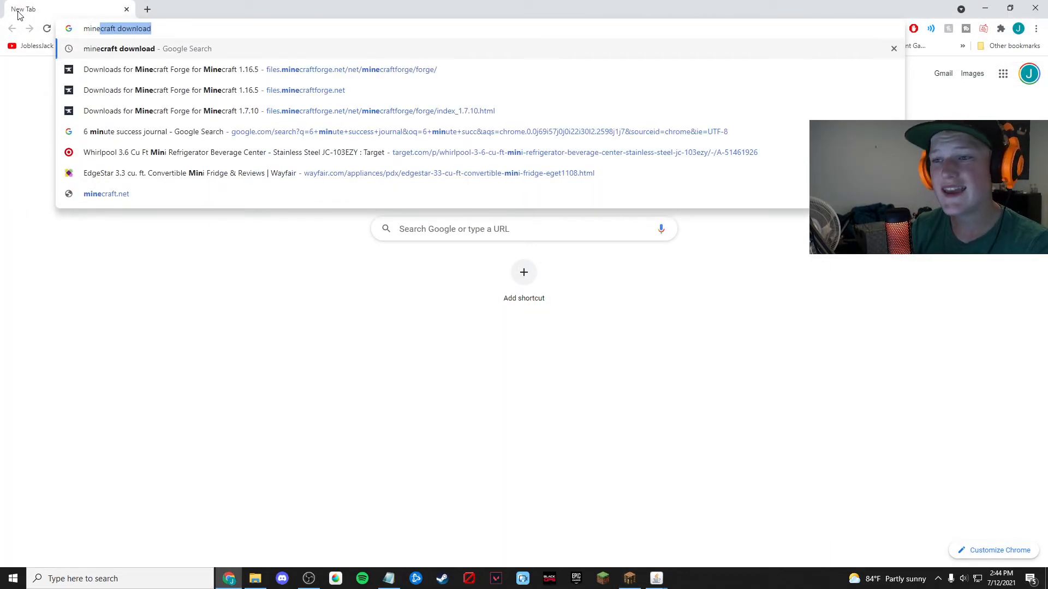
# Go to minecraftmods.com and reach the Scuba Gear mod page via 'more info'.
pyautogui.write('minecraftmods.com')
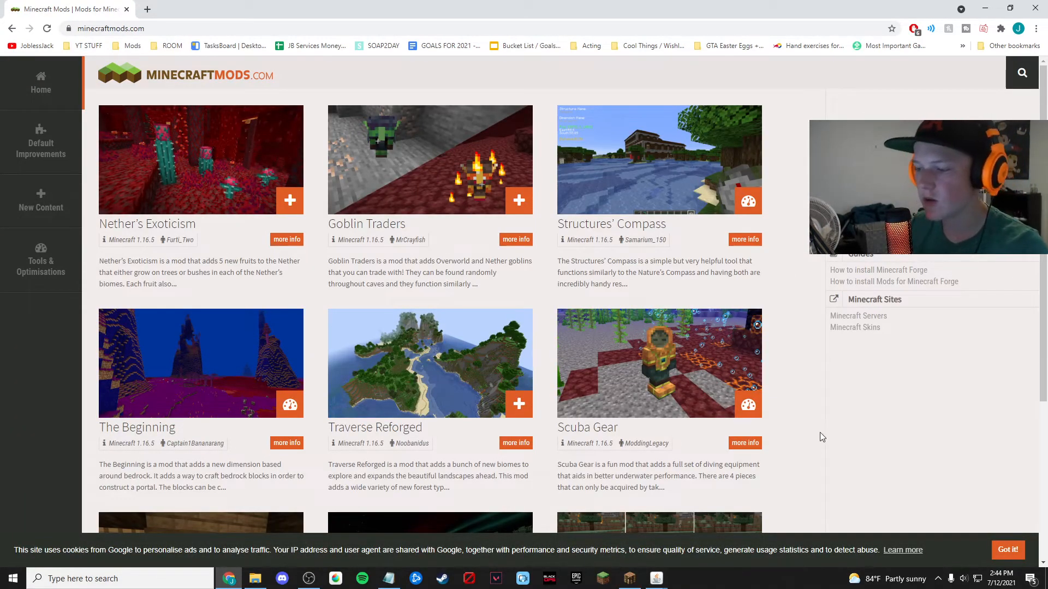
pyautogui.scroll(-3)
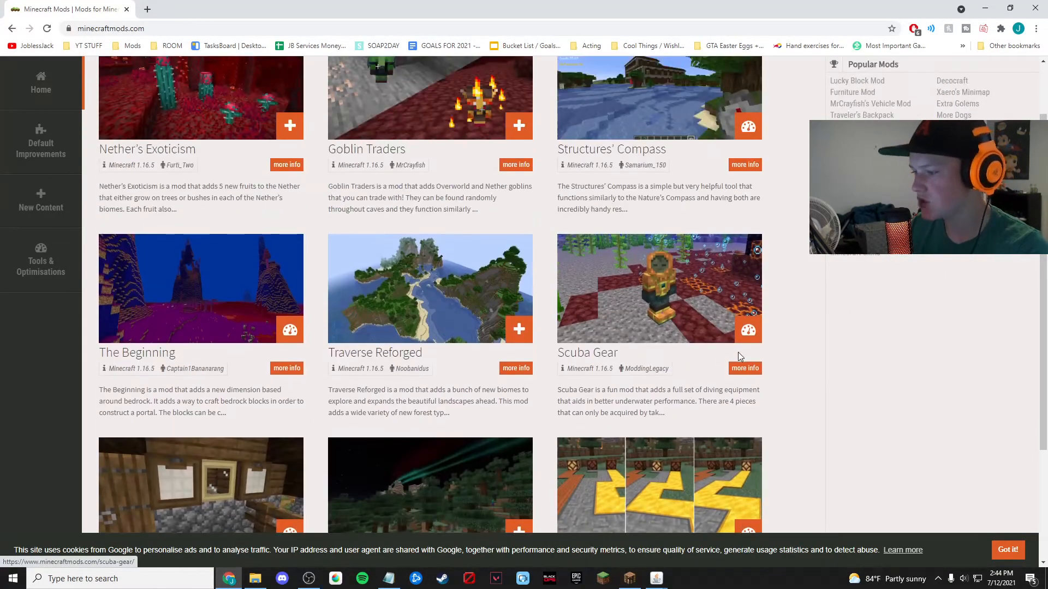
pyautogui.click(745, 368)
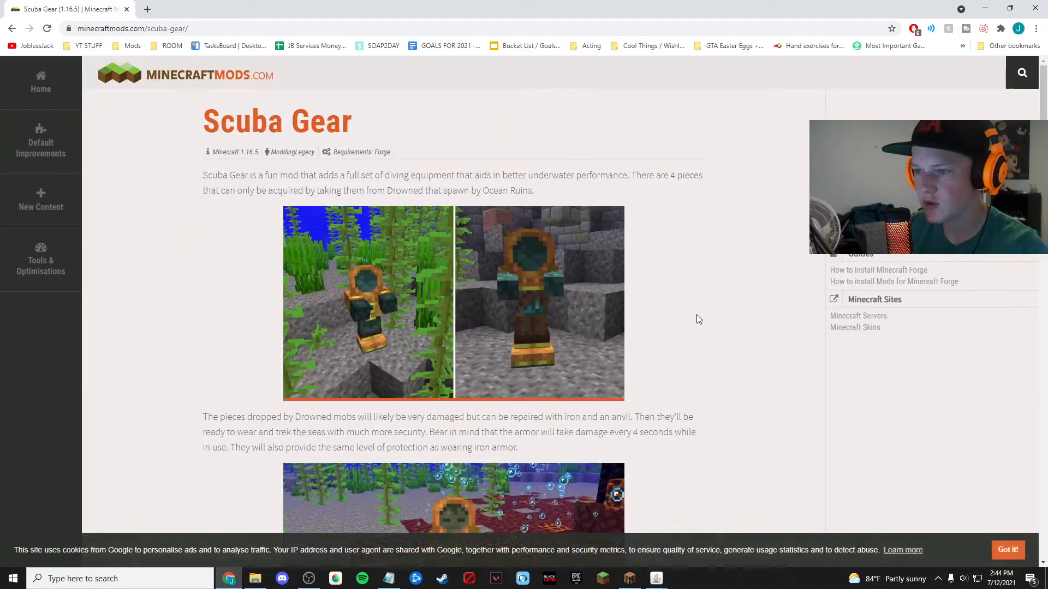
pyautogui.doubleClick(221, 152)
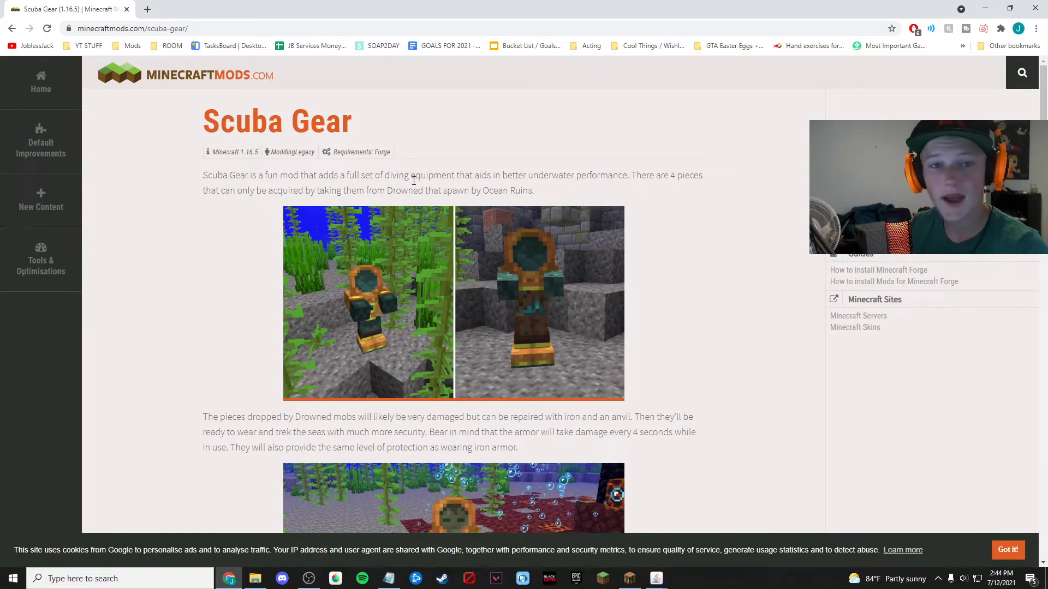
# Follow the Scuba Gear Download button to the CurseForge countdown page.
pyautogui.scroll(-3)
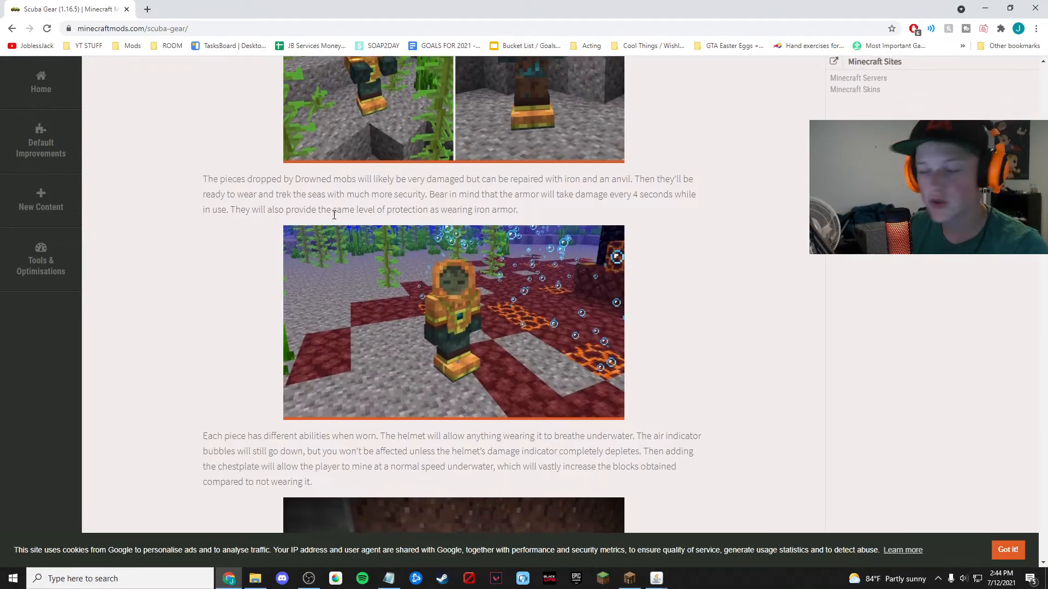
pyautogui.scroll(-3)
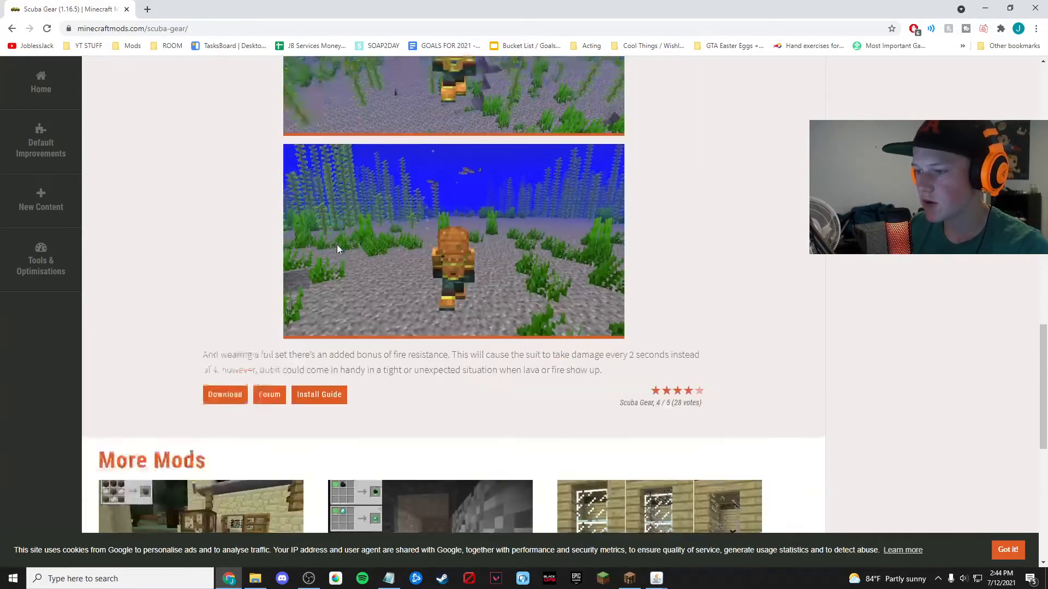
pyautogui.click(225, 394)
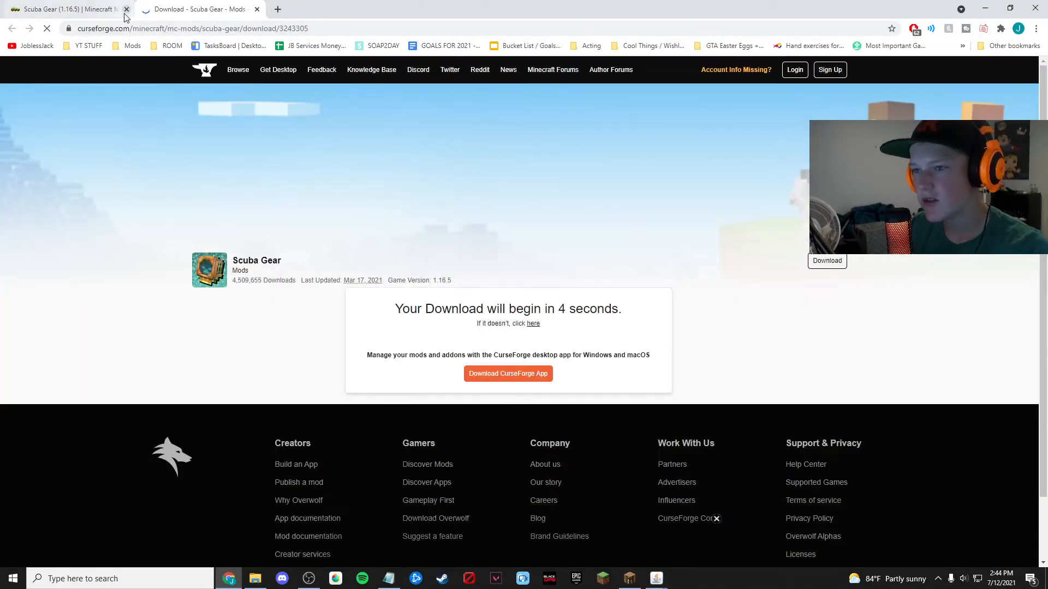
# Close the MinecraftMods tab and keep the Scuba Gear 1.16.5 jar despite Chrome's harmful-file warning.
pyautogui.click(125, 9)
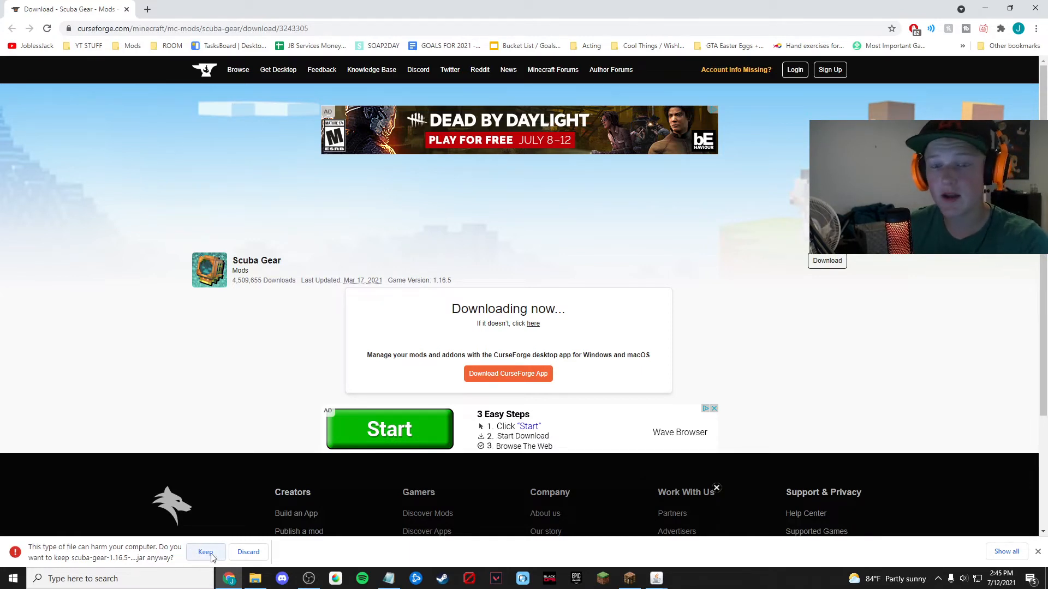
pyautogui.click(205, 552)
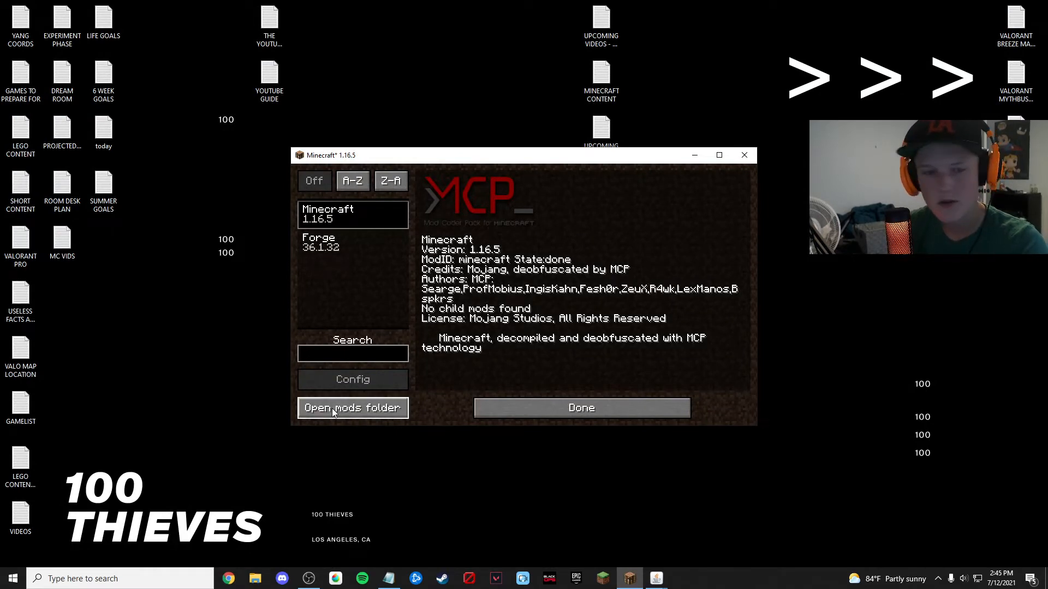
# Search %appdata% from Start and enter the .minecraft folder.
pyautogui.click(12, 579)
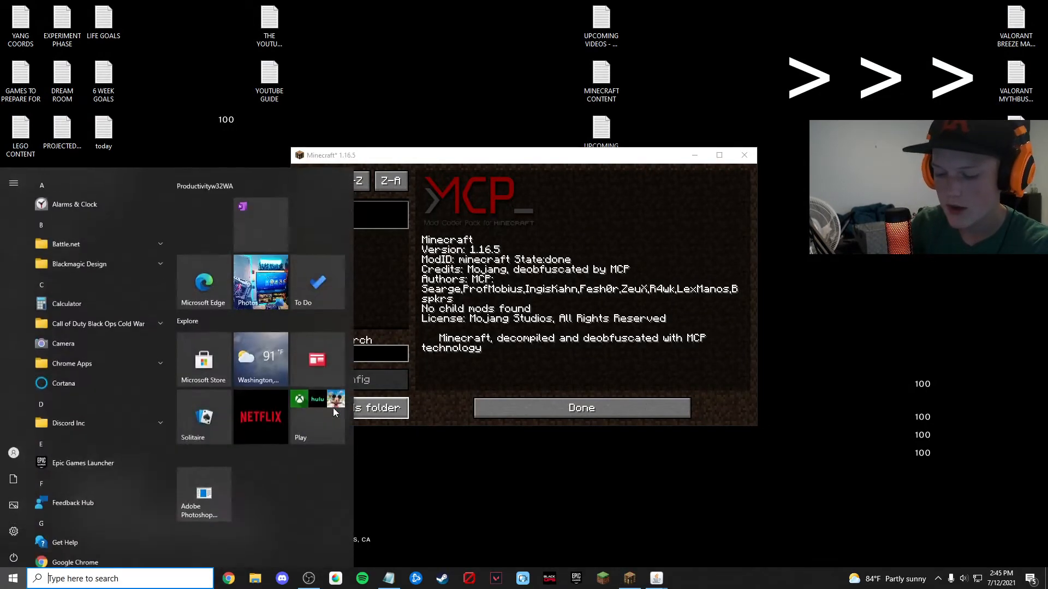
pyautogui.write('%appdata%')
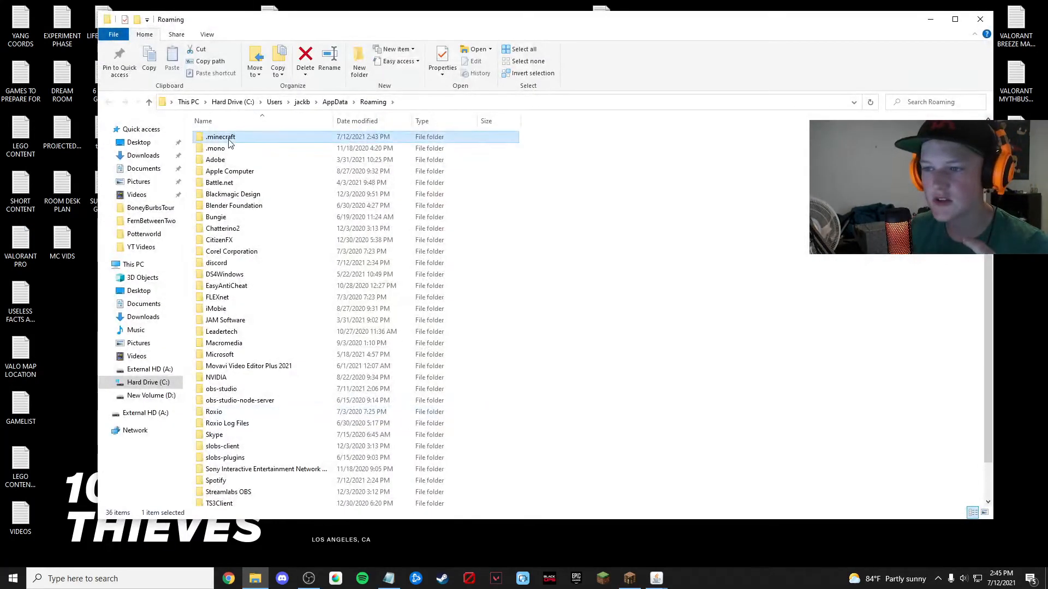
pyautogui.doubleClick(220, 136)
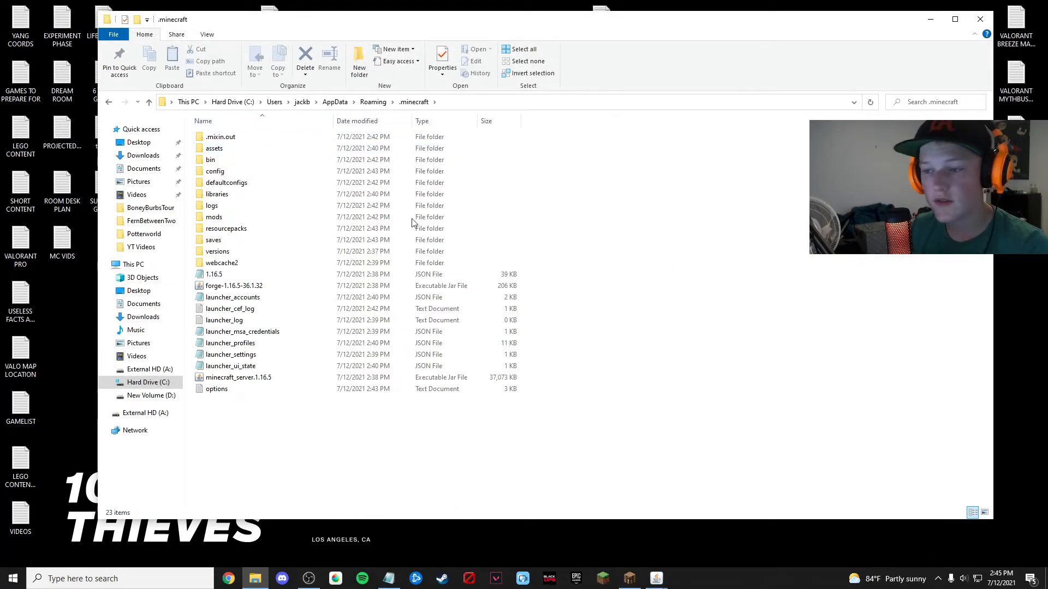
# Enter the mods folder, then leave Minecraft's Mods screen for the title screen.
pyautogui.click(214, 216)
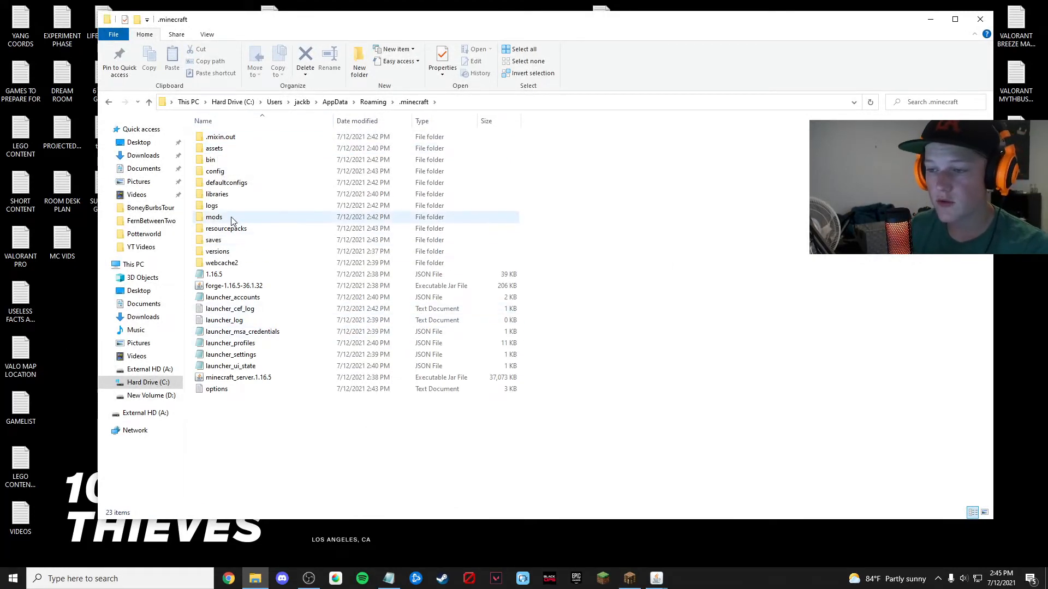
pyautogui.click(214, 216)
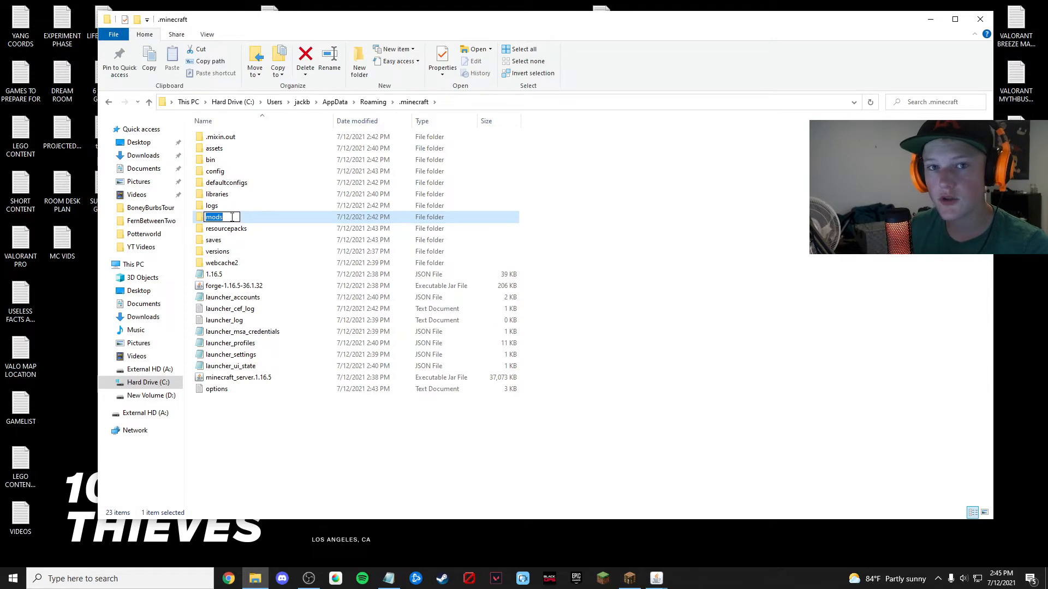
pyautogui.doubleClick(213, 216)
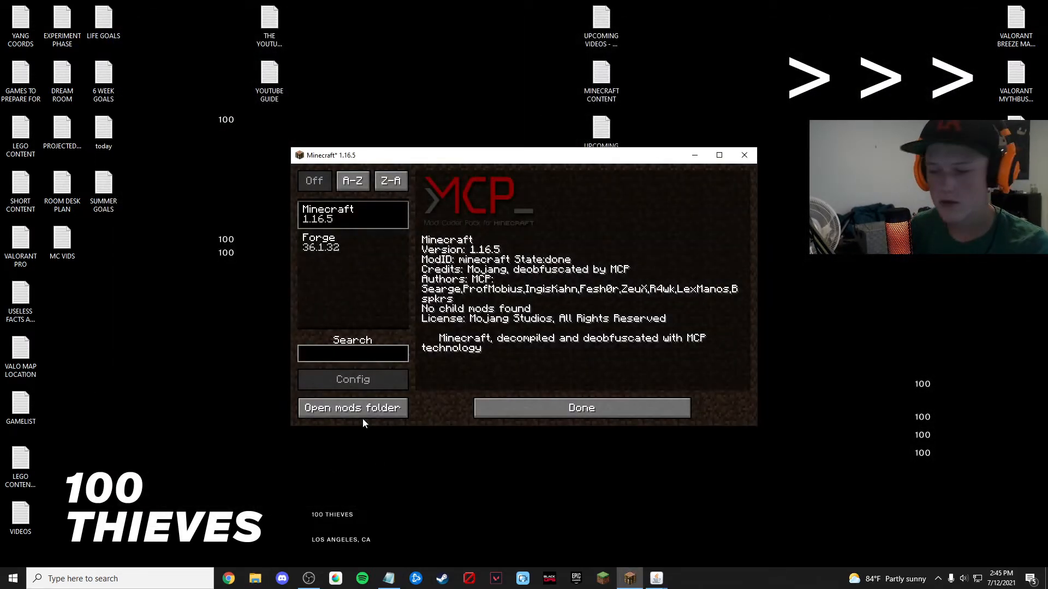
pyautogui.click(353, 407)
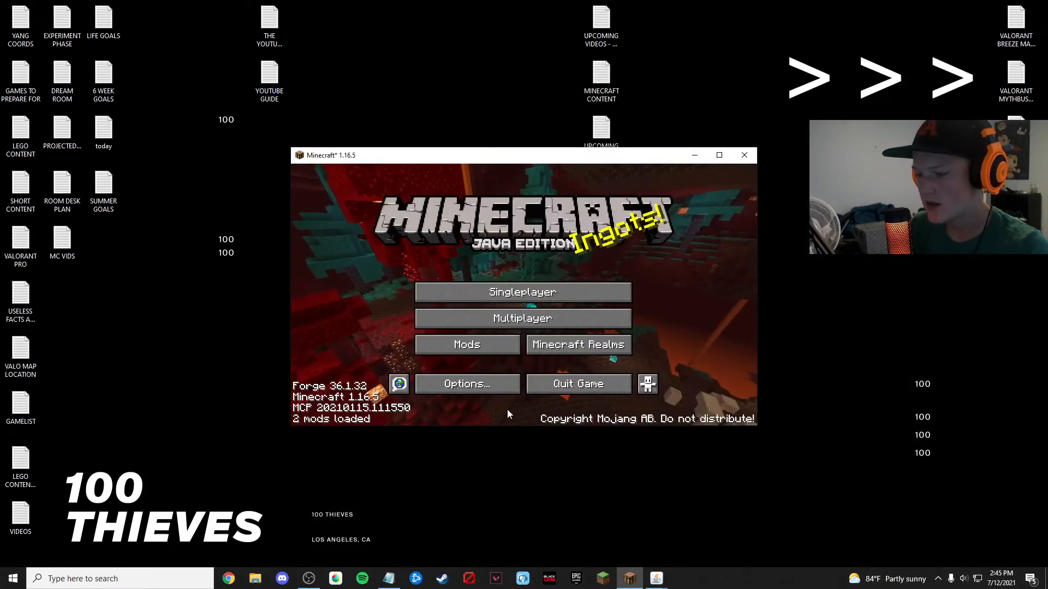
pyautogui.moveTo(579, 343)
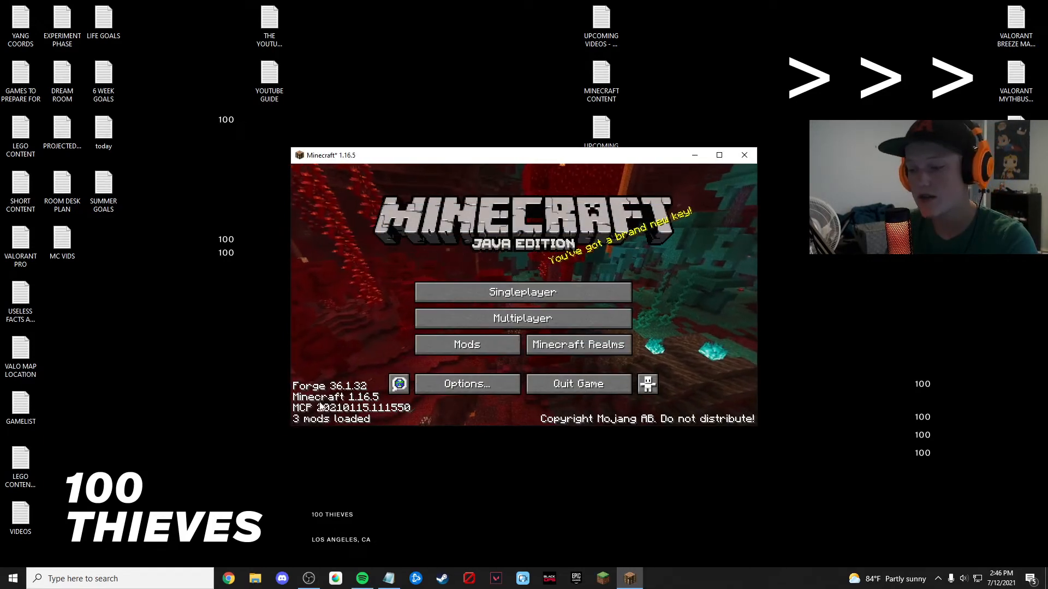
# Confirm Scuba Gear 1.0.3 appears in the Mods list and go back.
pyautogui.click(466, 344)
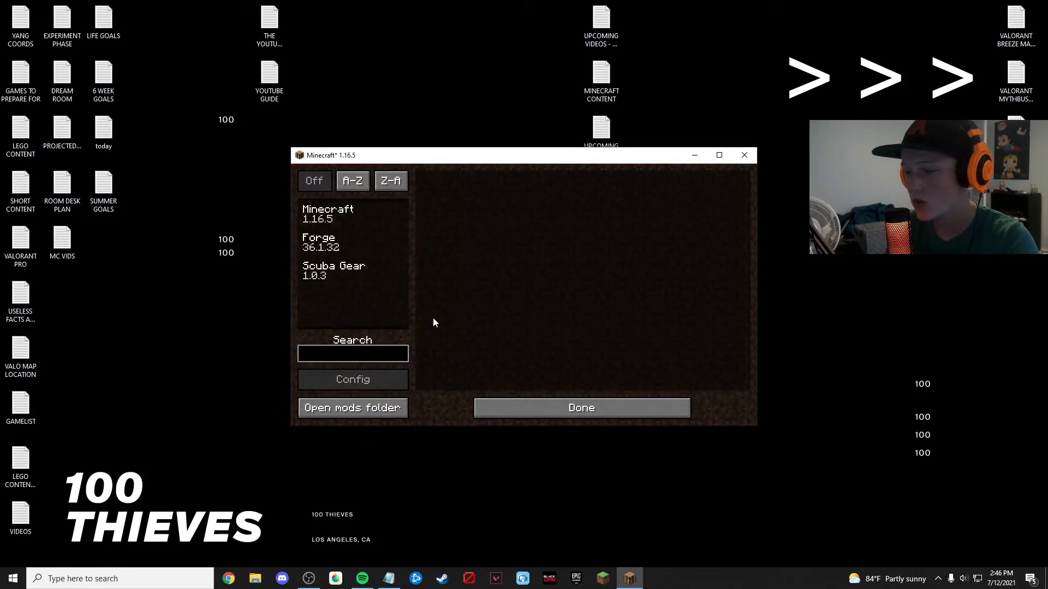
pyautogui.click(334, 271)
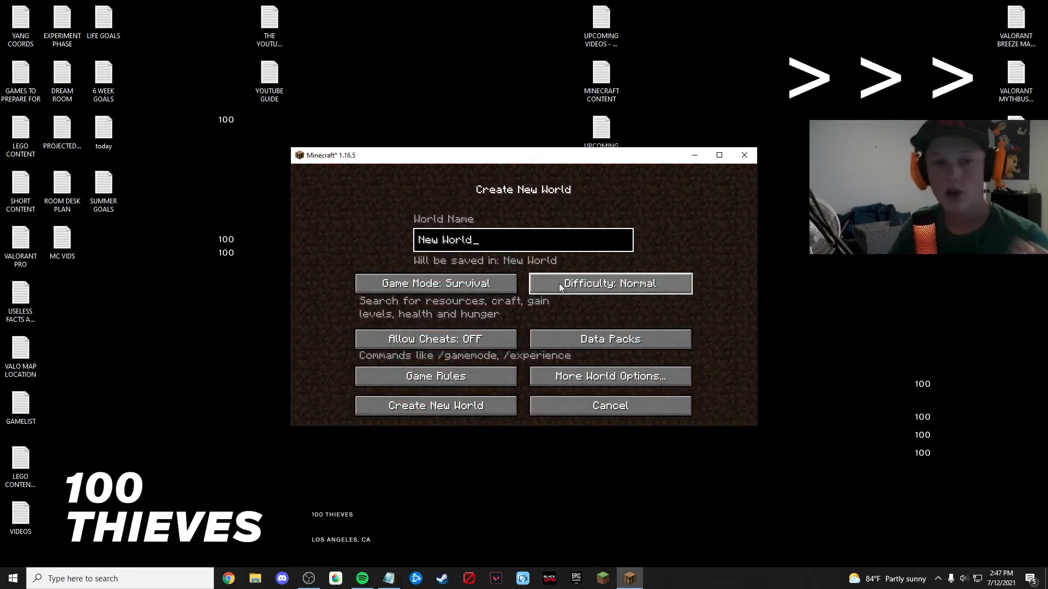
# Set Game Mode to Creative and confirm the scuba-gear pack is selected in Data Packs.
pyautogui.click(435, 283)
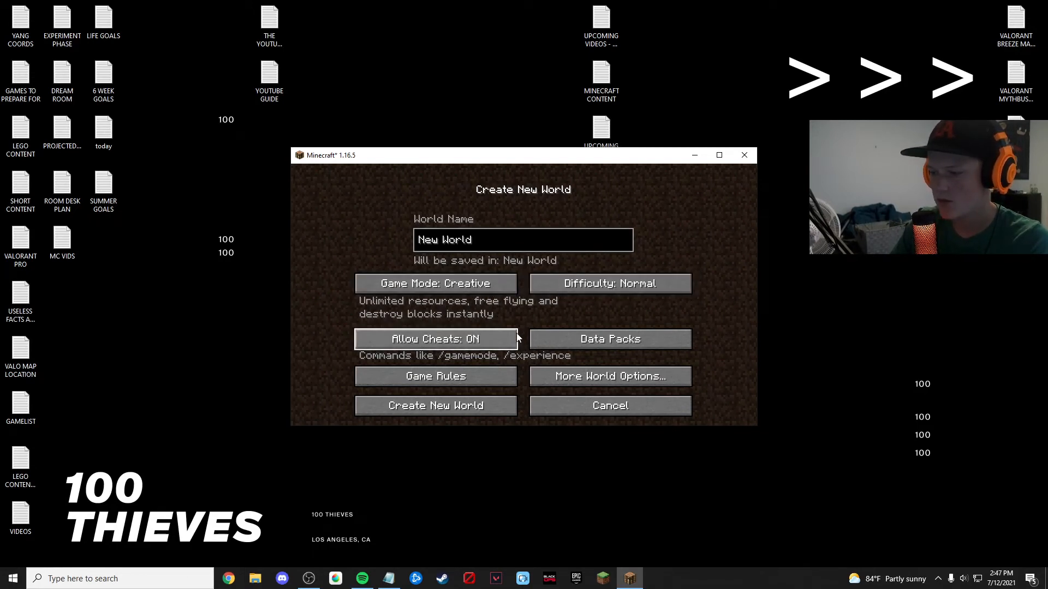
pyautogui.click(609, 338)
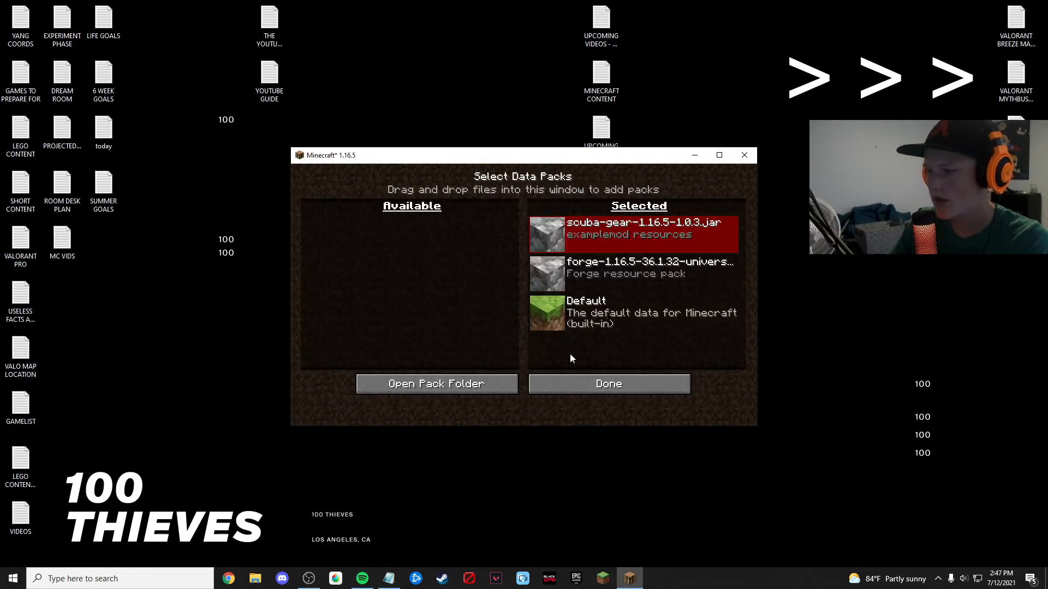
pyautogui.click(607, 383)
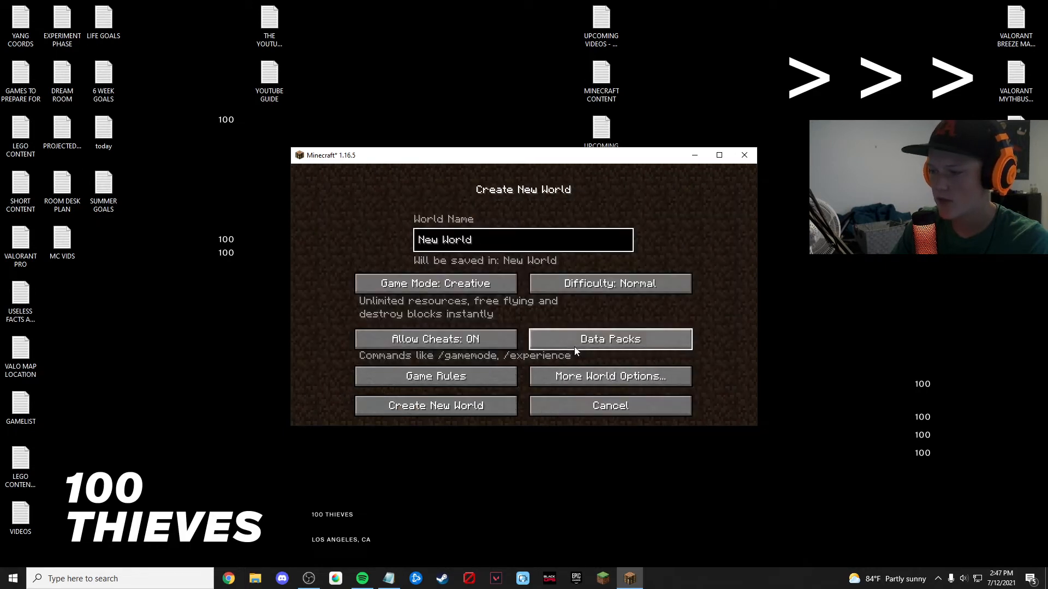
pyautogui.click(609, 338)
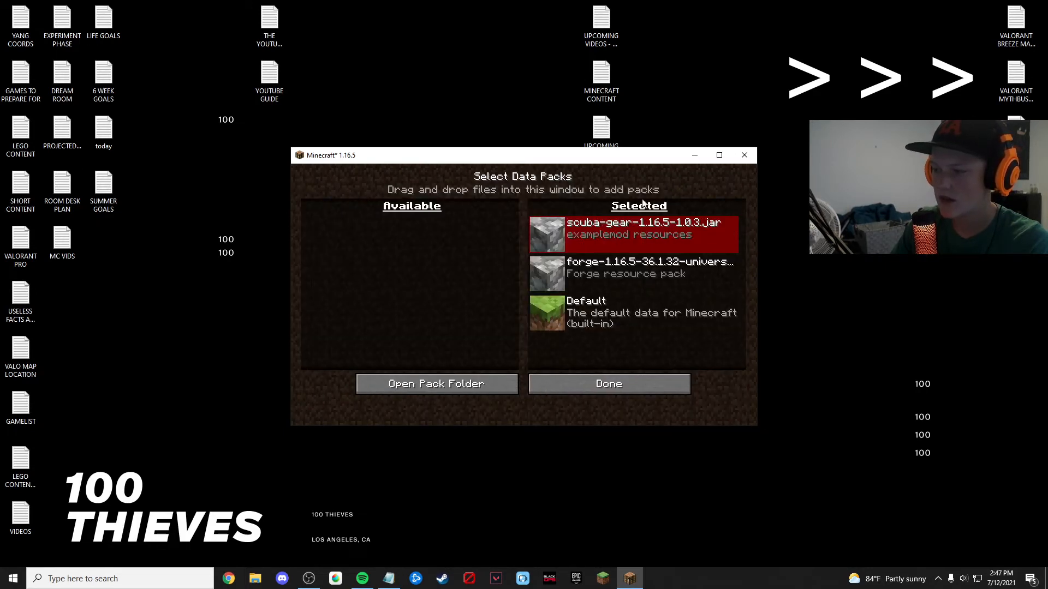
pyautogui.moveTo(547, 274)
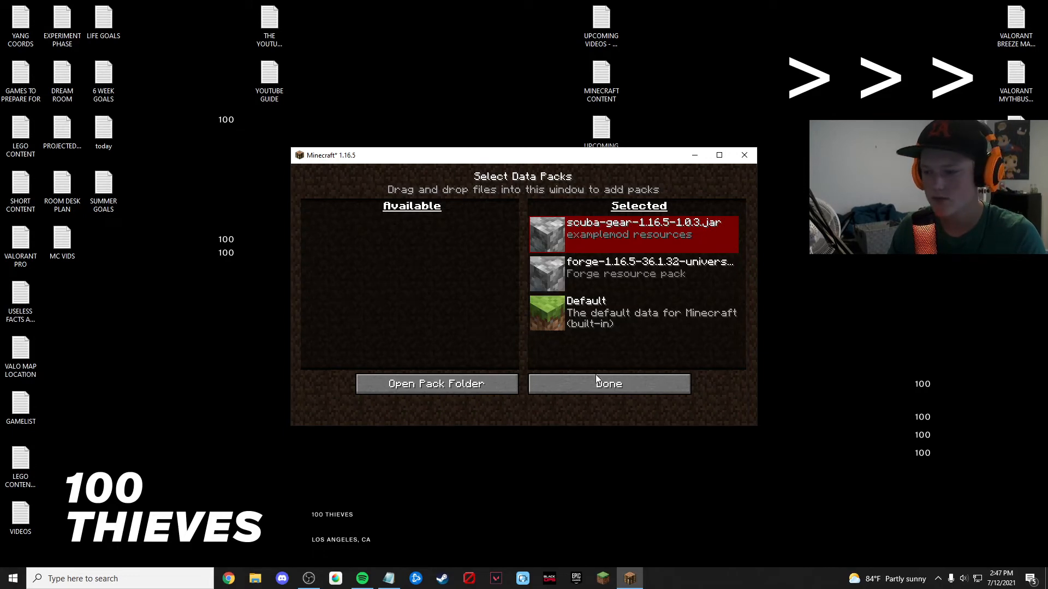
pyautogui.click(608, 383)
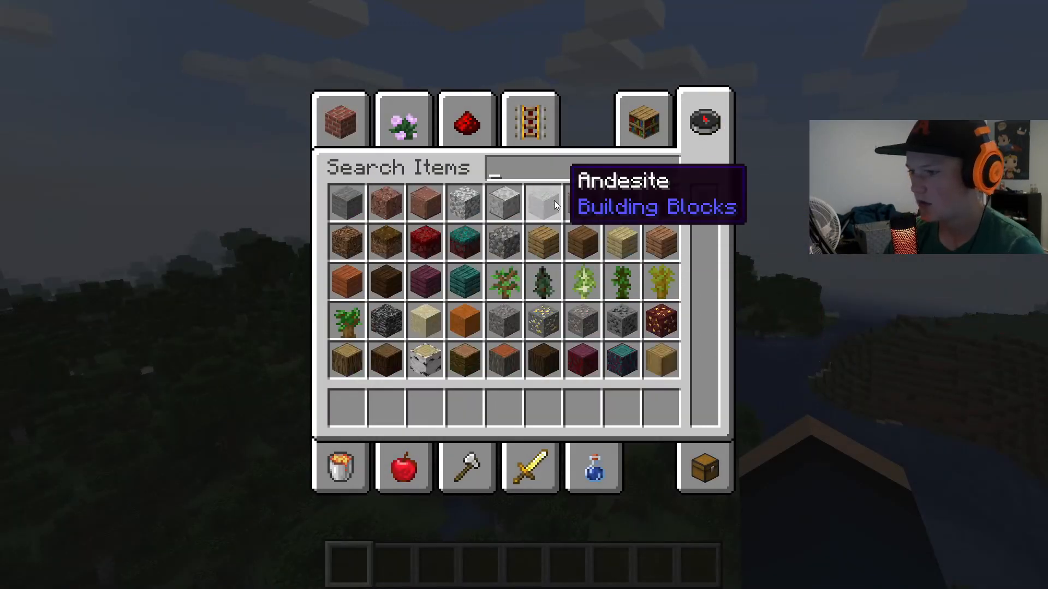
# Search 'scuba' in the creative inventory, take the four armor pieces and wear them.
pyautogui.write('scuba')
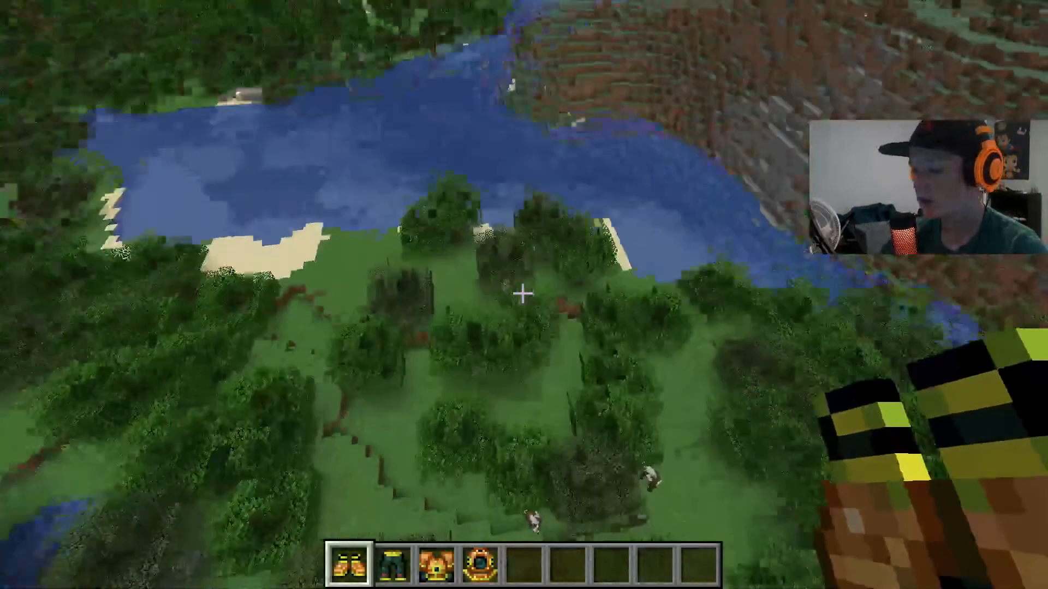
pyautogui.press('e')
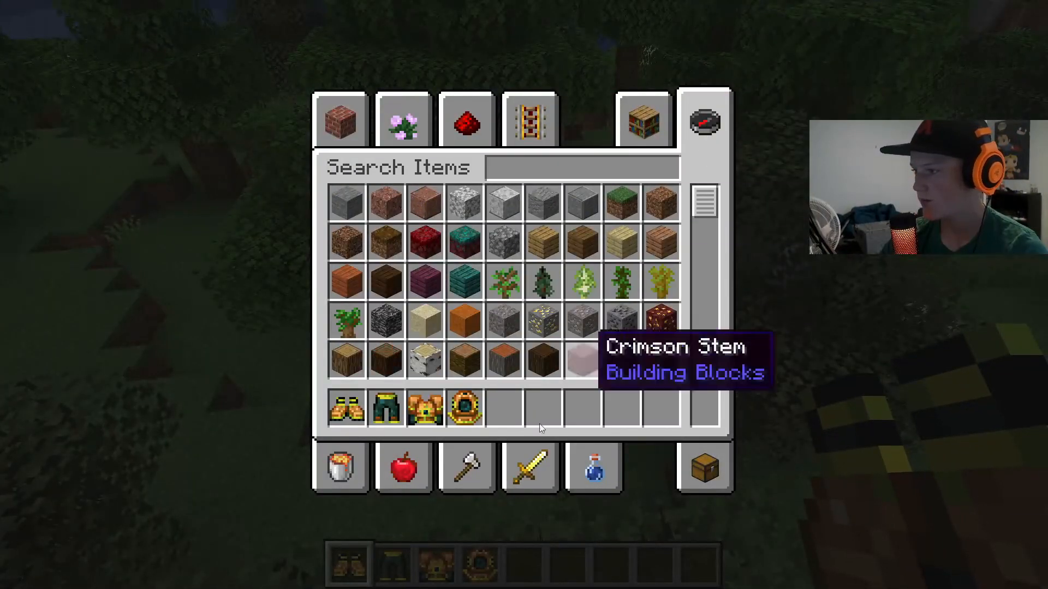
pyautogui.click(702, 121)
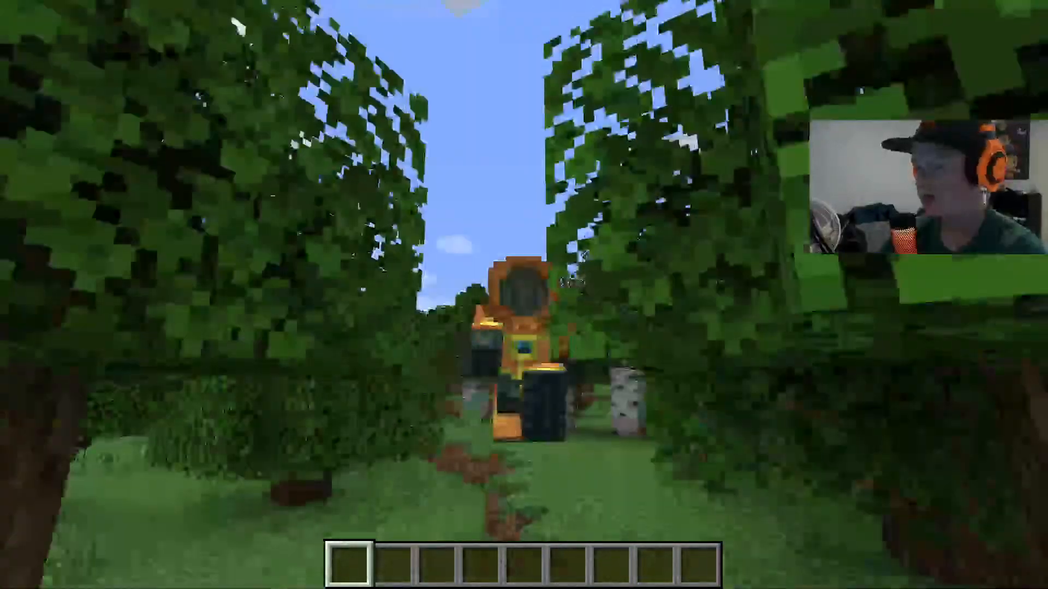
pyautogui.press('e')
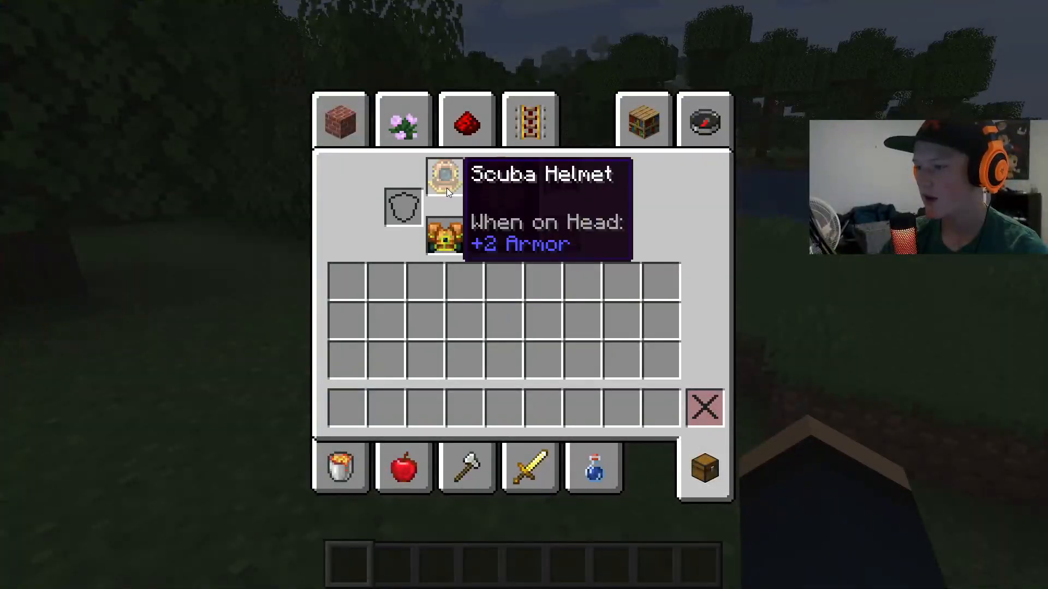
pyautogui.press('Escape')
pyautogui.write('/')
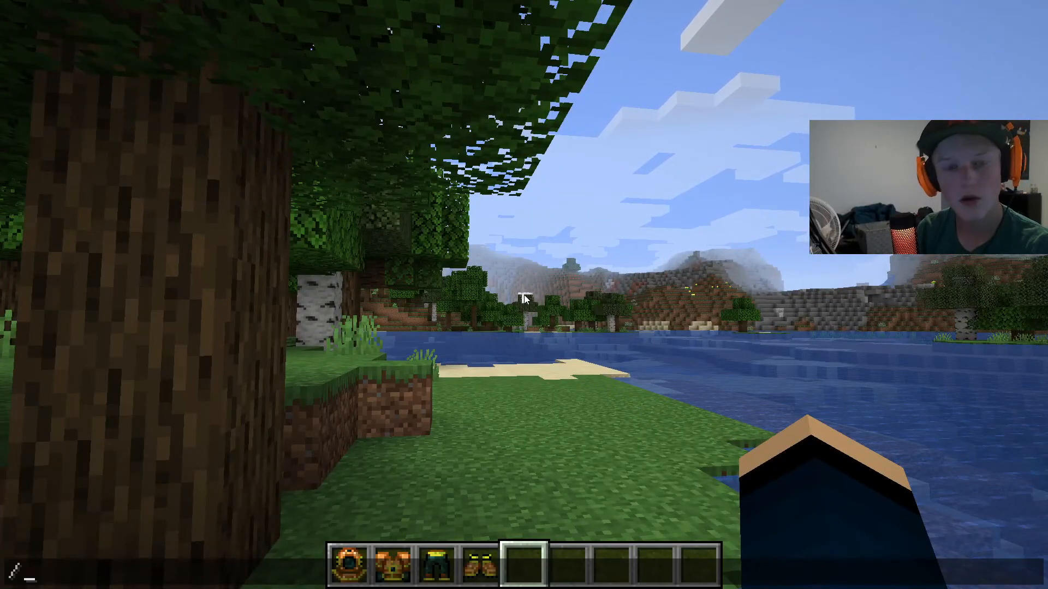
# Begin entering the 'gamemode adventure' command.
pyautogui.write('gamemode adventure')
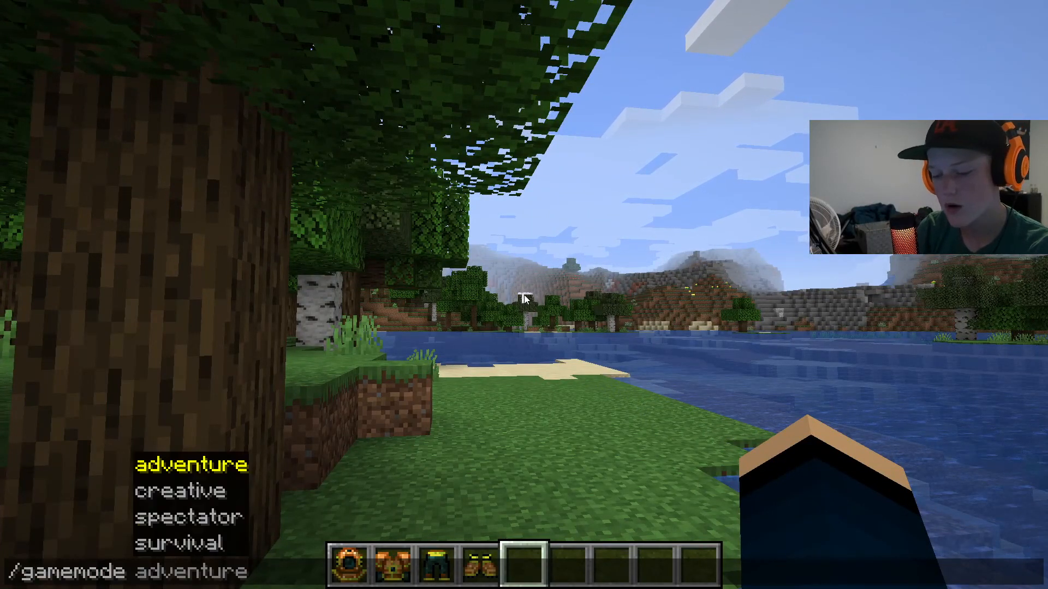